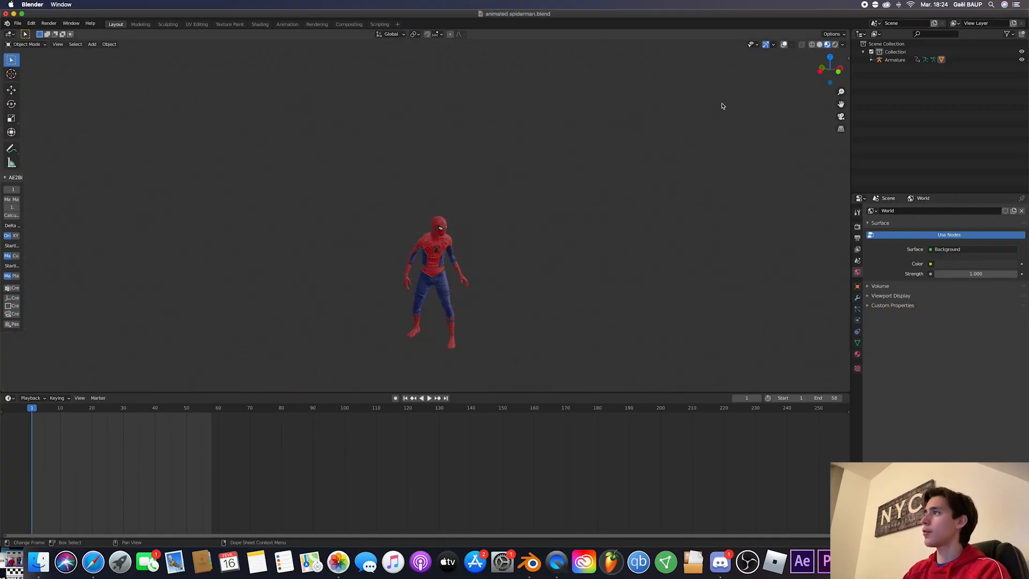
Preview the Spider-Man animation, then add a large ground plane beneath him.
{"action": "left_click", "coordinate": [428, 397]}
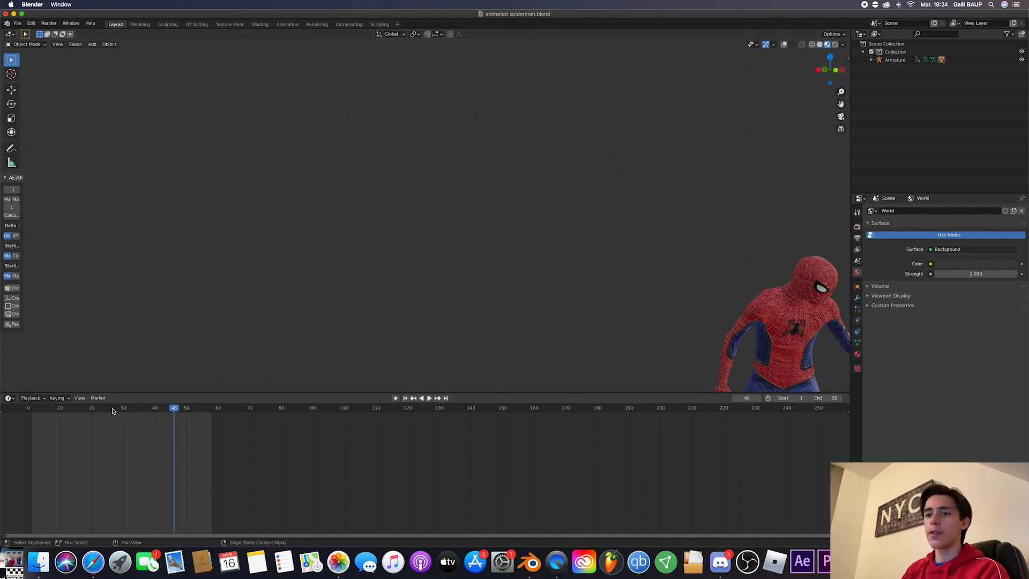
{"action": "left_click", "coordinate": [38, 407]}
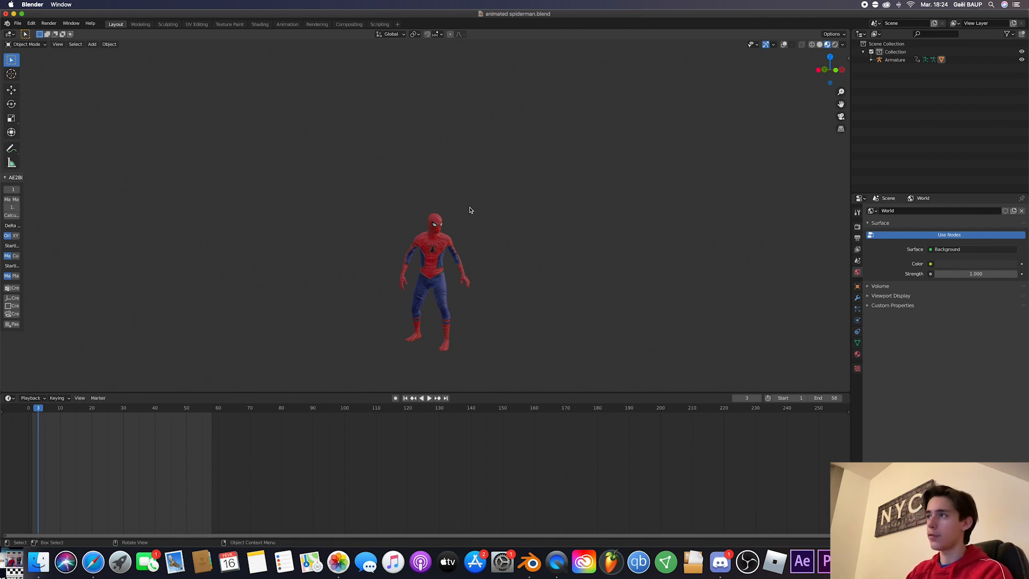
{"action": "mouse_move", "coordinate": [514, 186]}
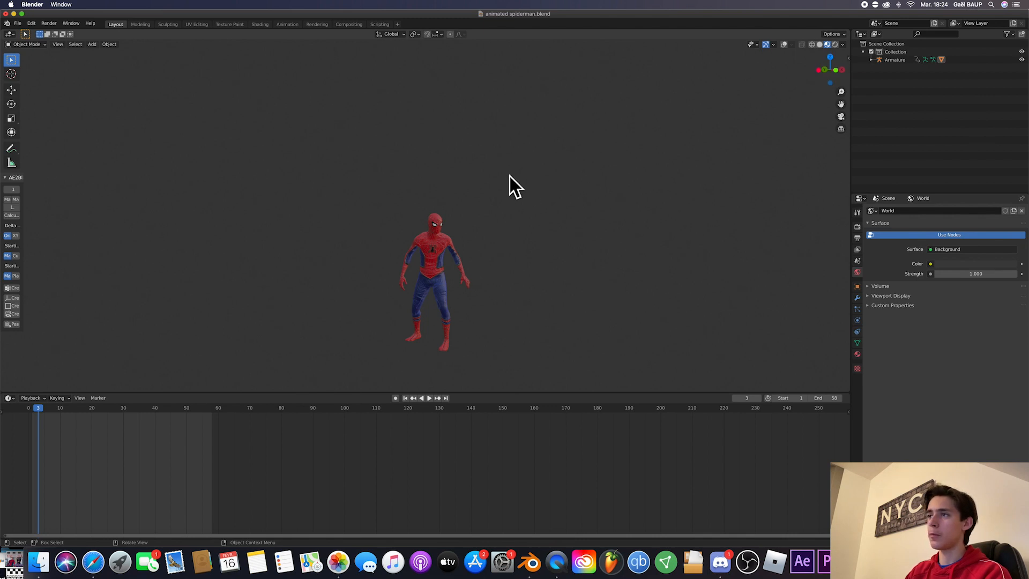
{"action": "mouse_move", "coordinate": [550, 104]}
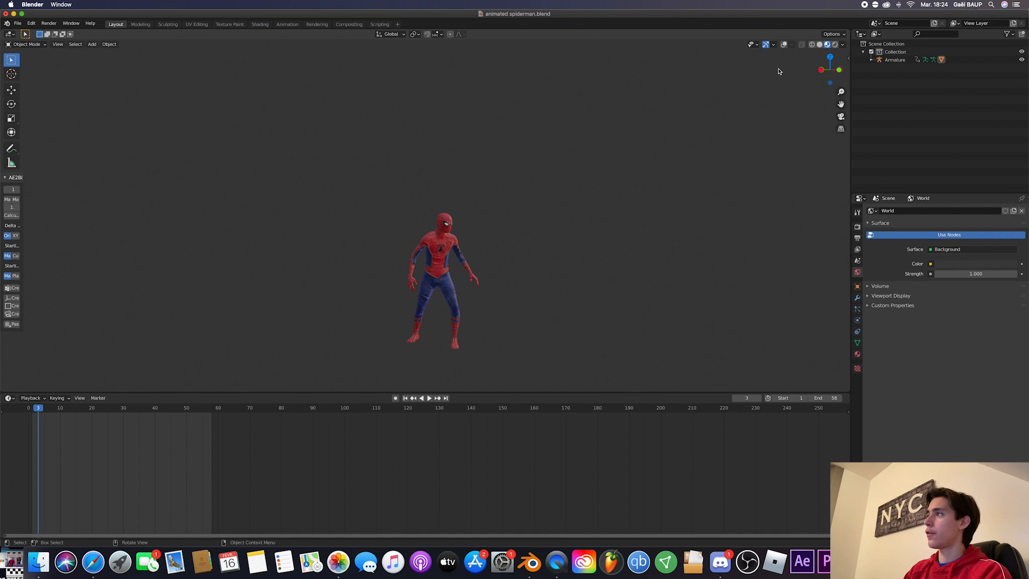
{"action": "mouse_move", "coordinate": [785, 44]}
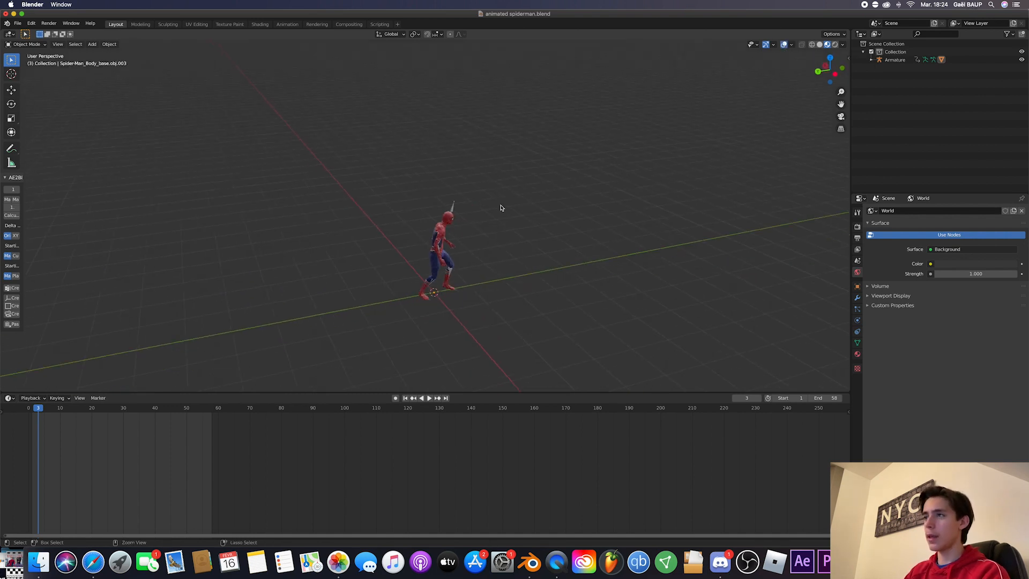
{"action": "left_click", "coordinate": [92, 44]}
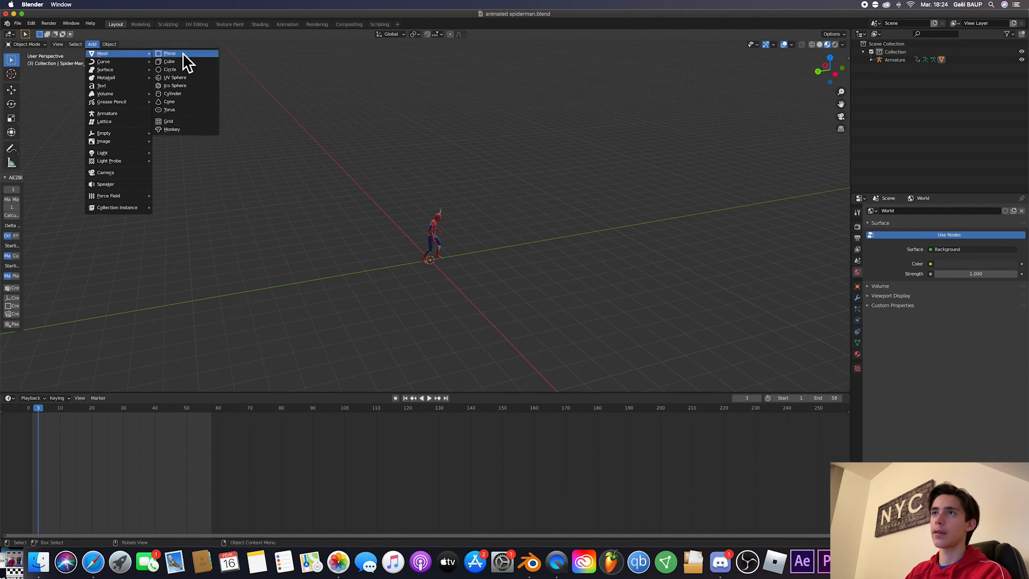
{"action": "left_click", "coordinate": [170, 53]}
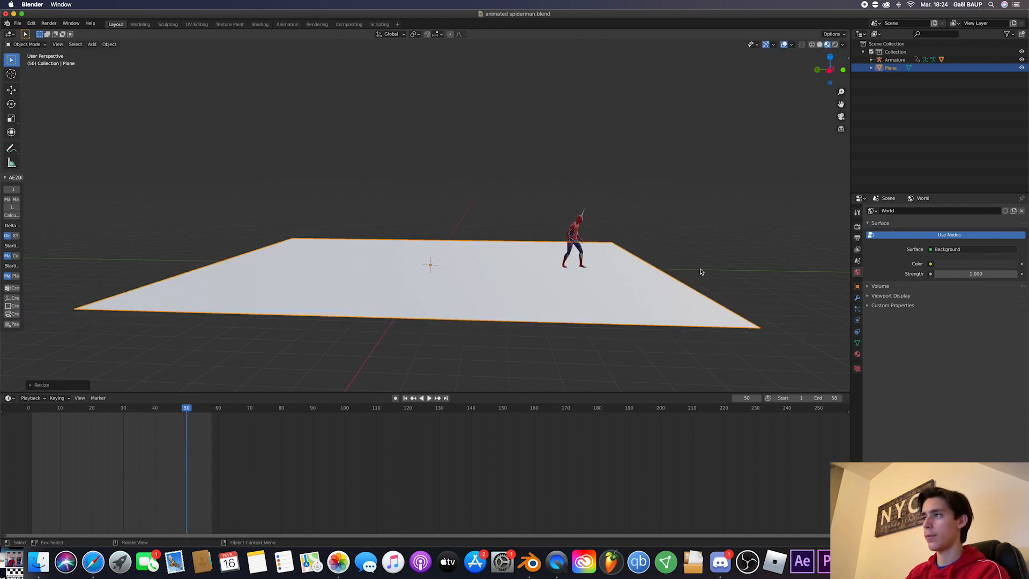
Add a cube and stretch it into a long thin ledge along the plane's far edge.
{"action": "left_click", "coordinate": [92, 44]}
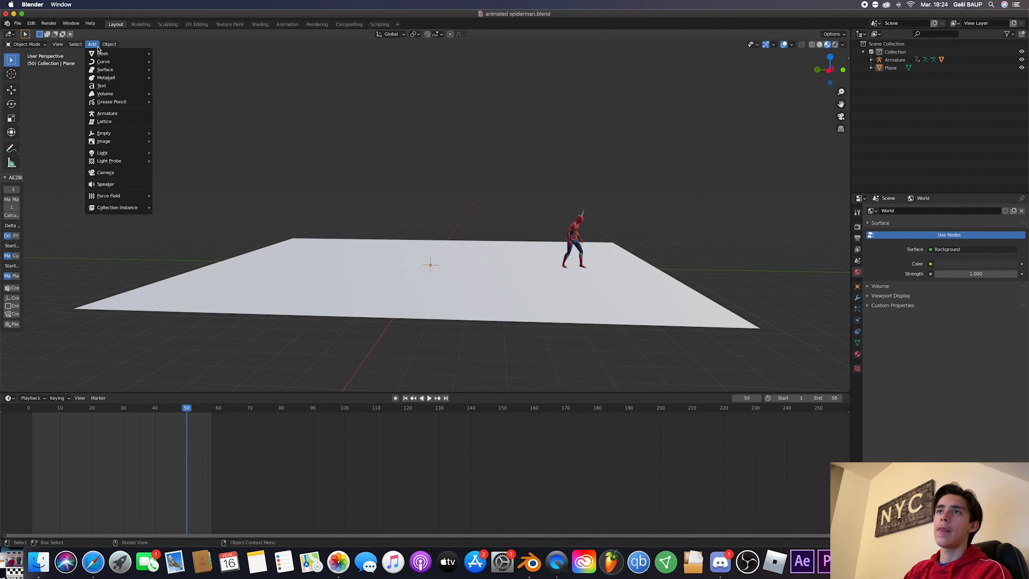
{"action": "left_click", "coordinate": [103, 54]}
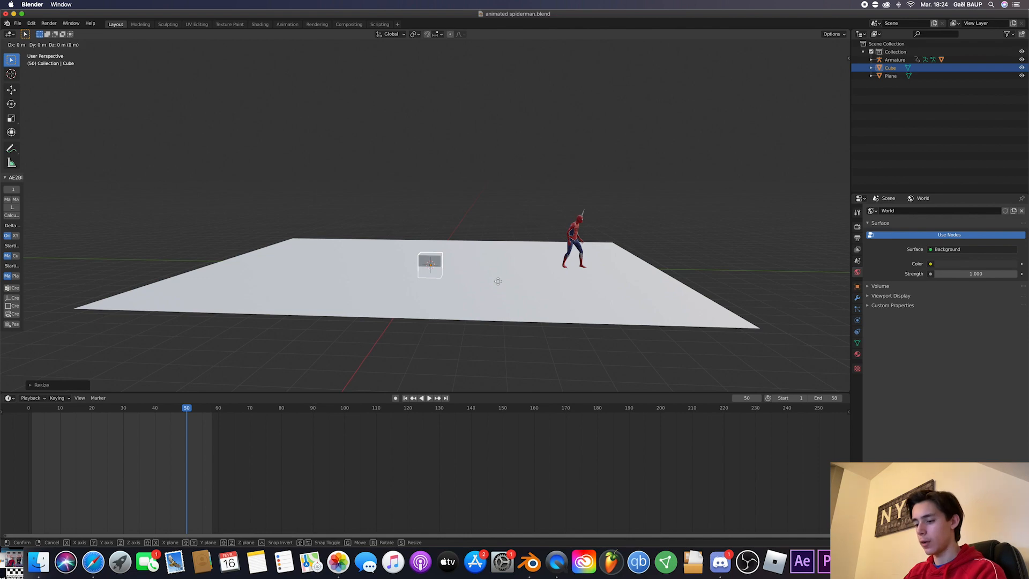
{"action": "left_click_drag", "start_coordinate": [430, 265], "coordinate": [633, 267]}
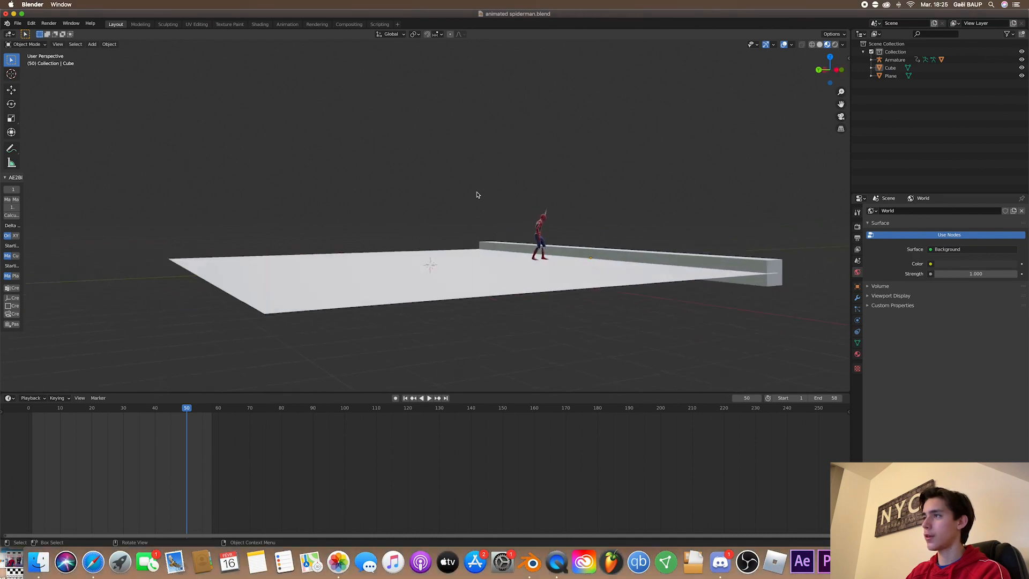
Add a camera framing Spider-Man from behind.
{"action": "left_click", "coordinate": [92, 44]}
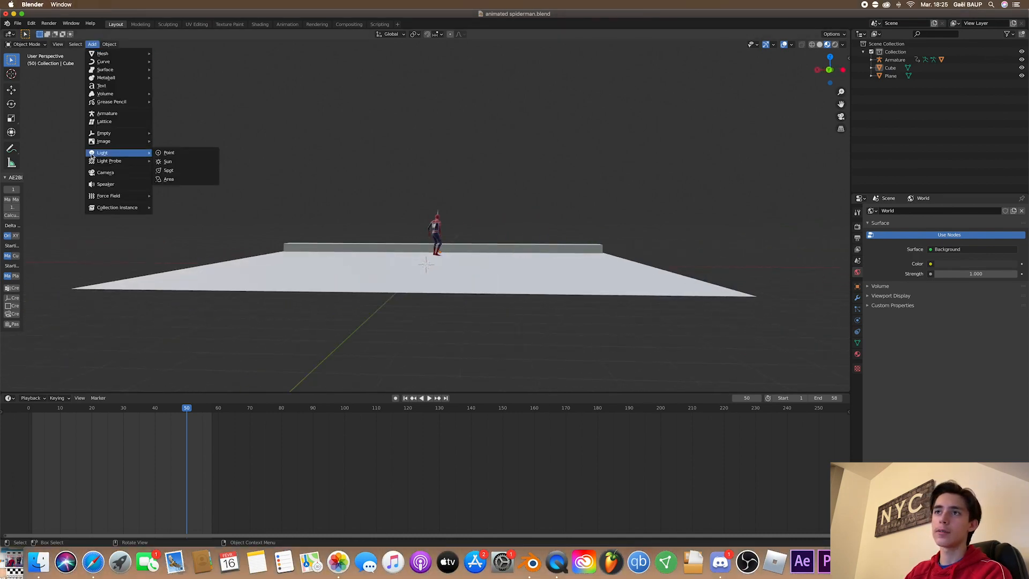
{"action": "left_click", "coordinate": [106, 172]}
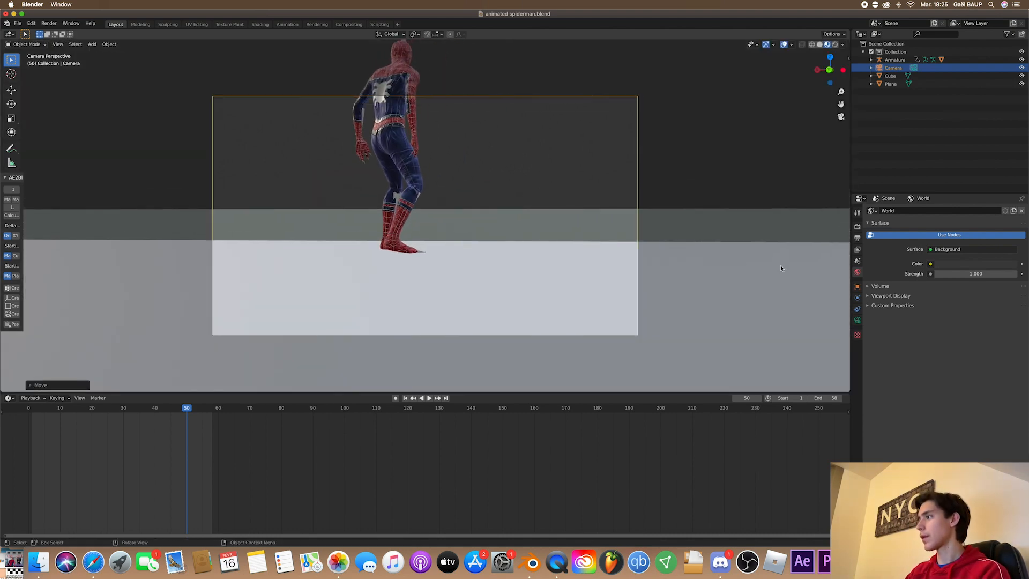
{"action": "left_click", "coordinate": [857, 297]}
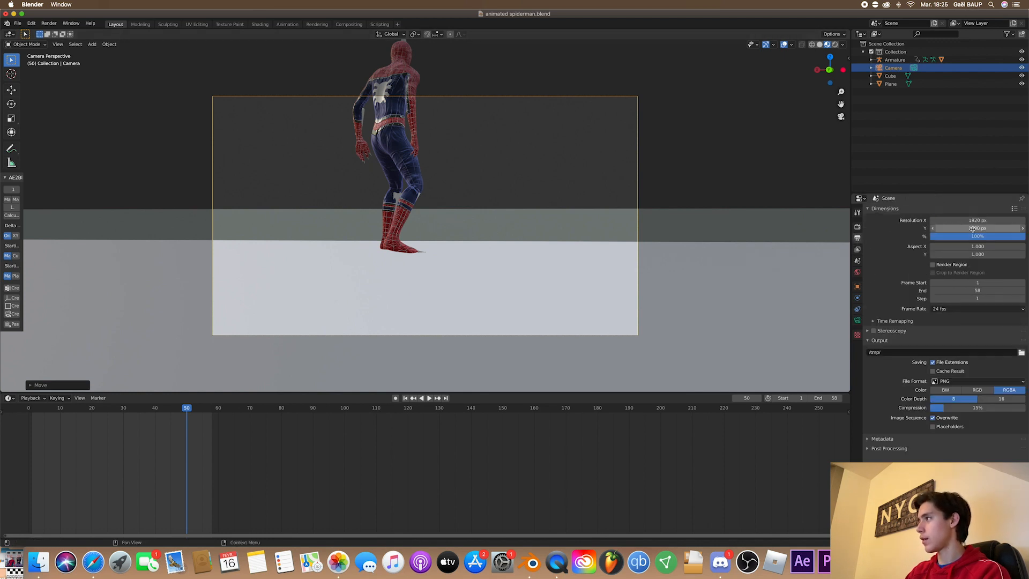
Set the vertical render resolution to 810 and insert a keyframe for the camera.
{"action": "left_click", "coordinate": [976, 227]}
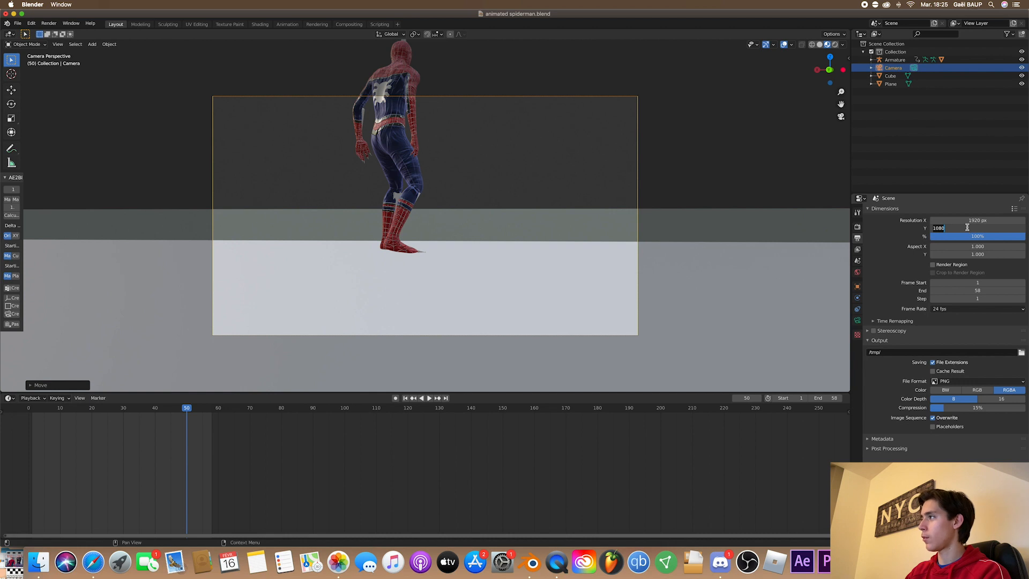
{"action": "type", "text": "810 px"}
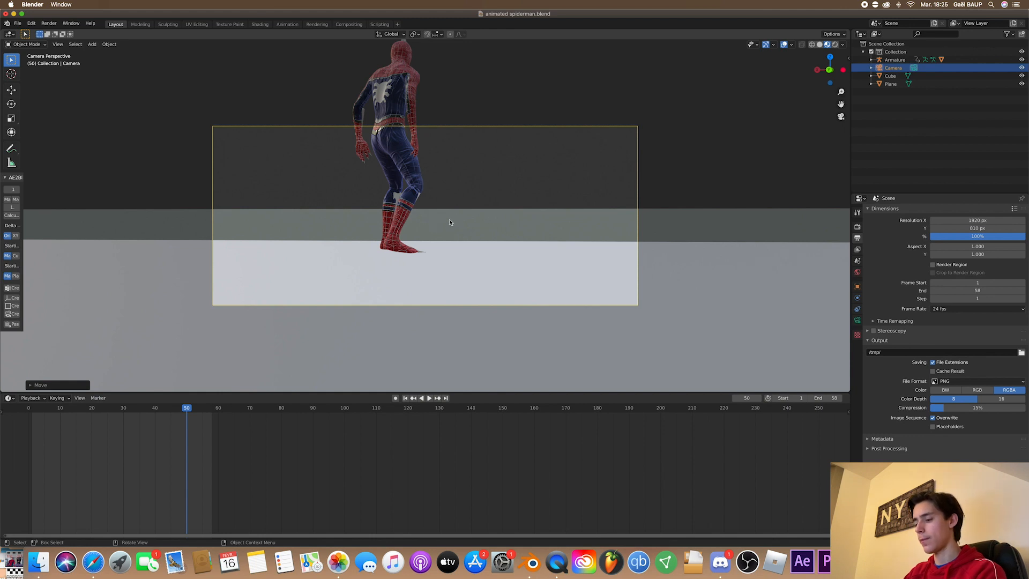
{"action": "key", "text": "g"}
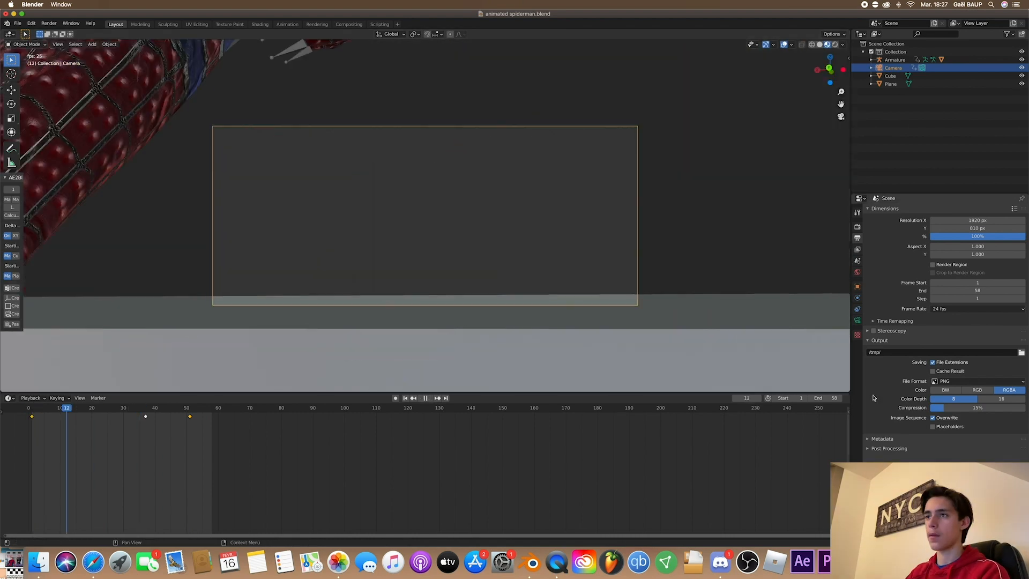
Switch the bottom editor from Timeline to Graph Editor showing the camera's F-curves.
{"action": "left_click", "coordinate": [41, 408]}
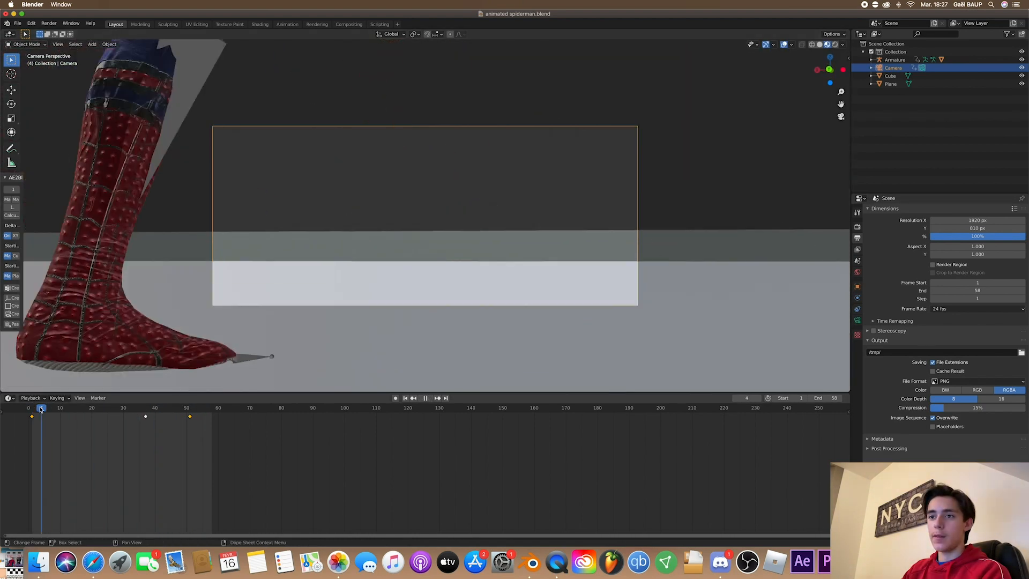
{"action": "left_click", "coordinate": [11, 399]}
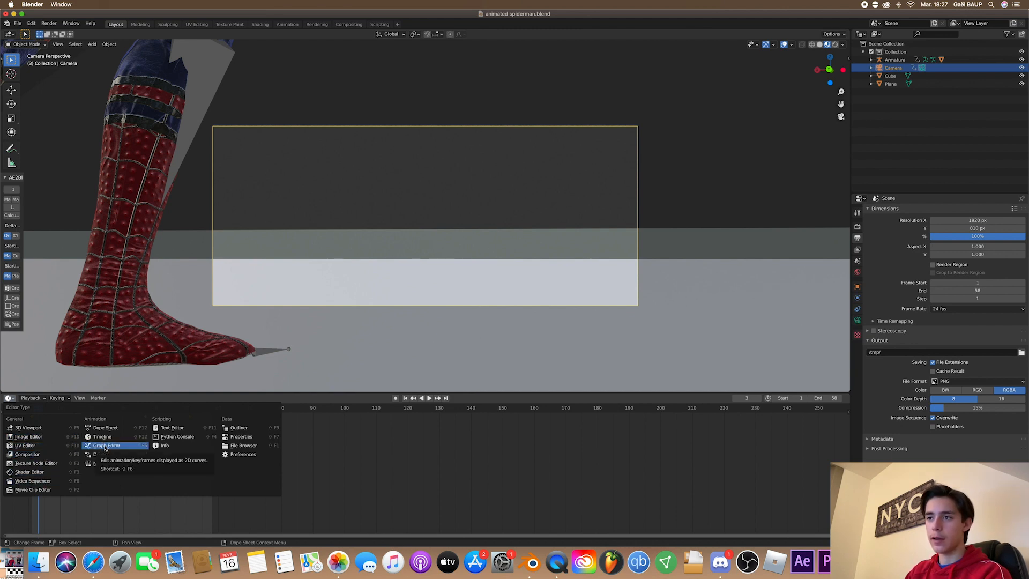
{"action": "left_click", "coordinate": [107, 445]}
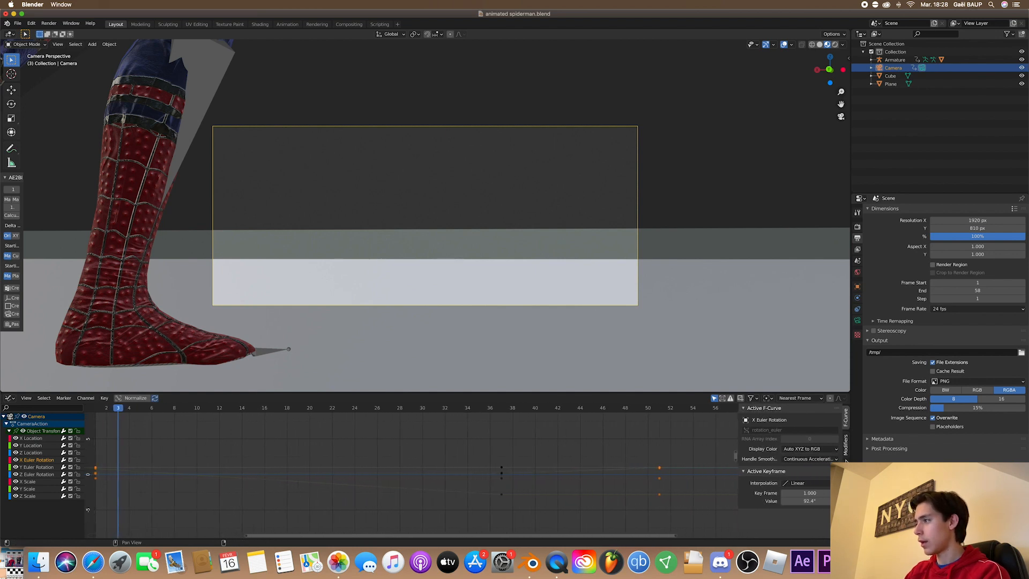
Add a Noise modifier to the camera's X rotation curve with scale 20 and strength 0.1.
{"action": "left_click", "coordinate": [782, 419]}
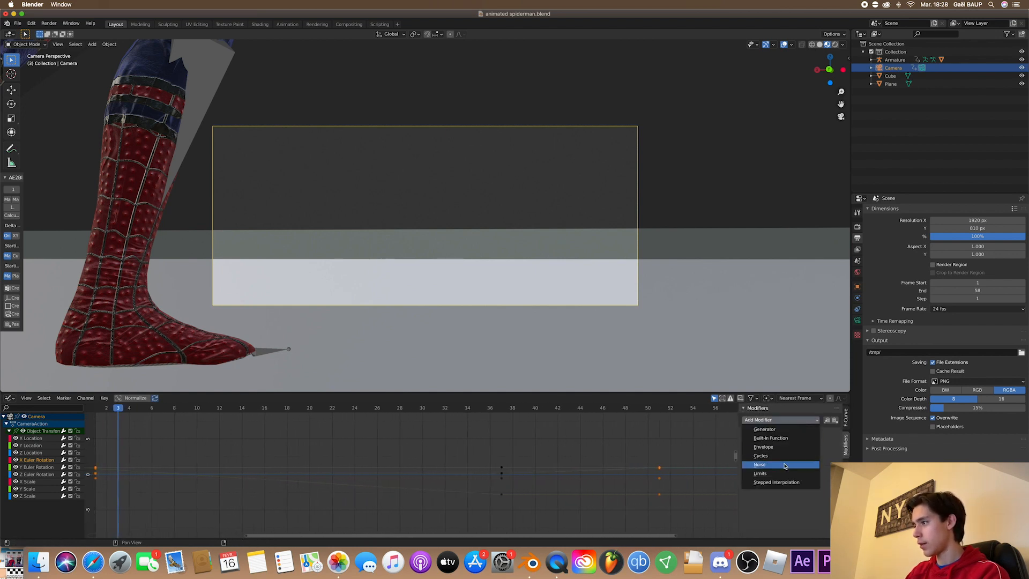
{"action": "left_click", "coordinate": [758, 464]}
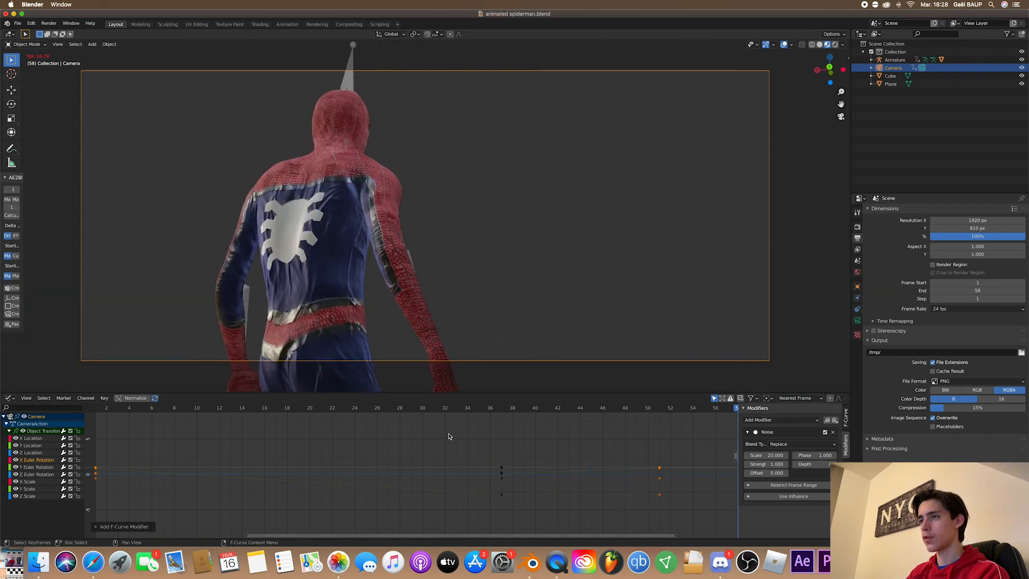
{"action": "left_click", "coordinate": [479, 408]}
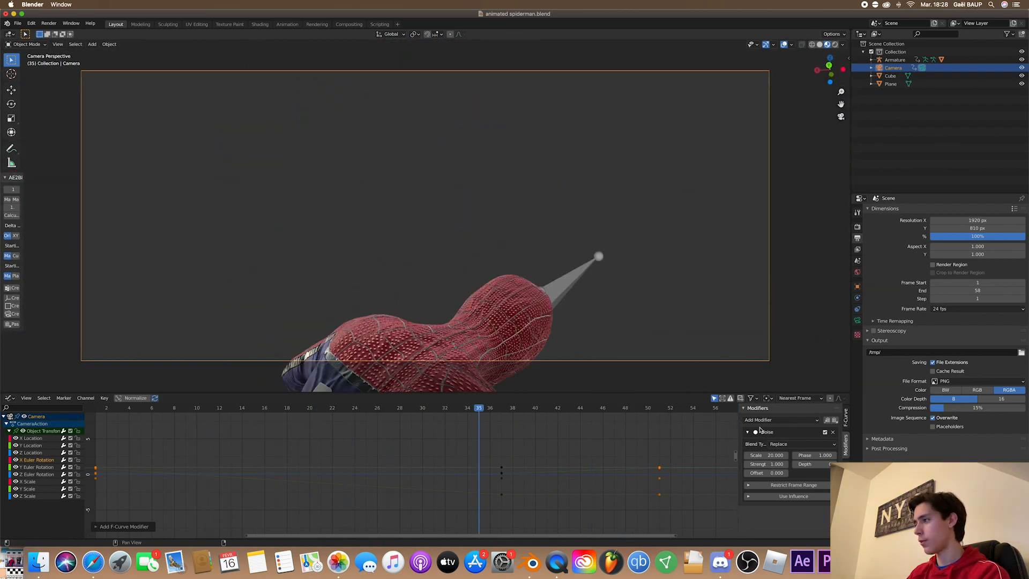
{"action": "left_click", "coordinate": [764, 464]}
{"action": "type", "text": "0.050"}
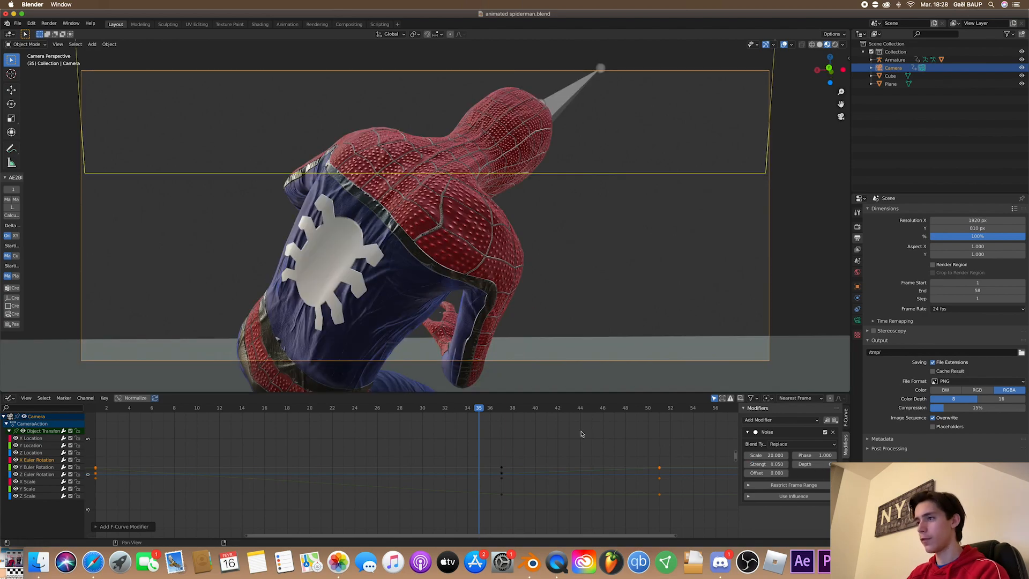
Play and scrub the animation to check the camera shake.
{"action": "left_click", "coordinate": [355, 408]}
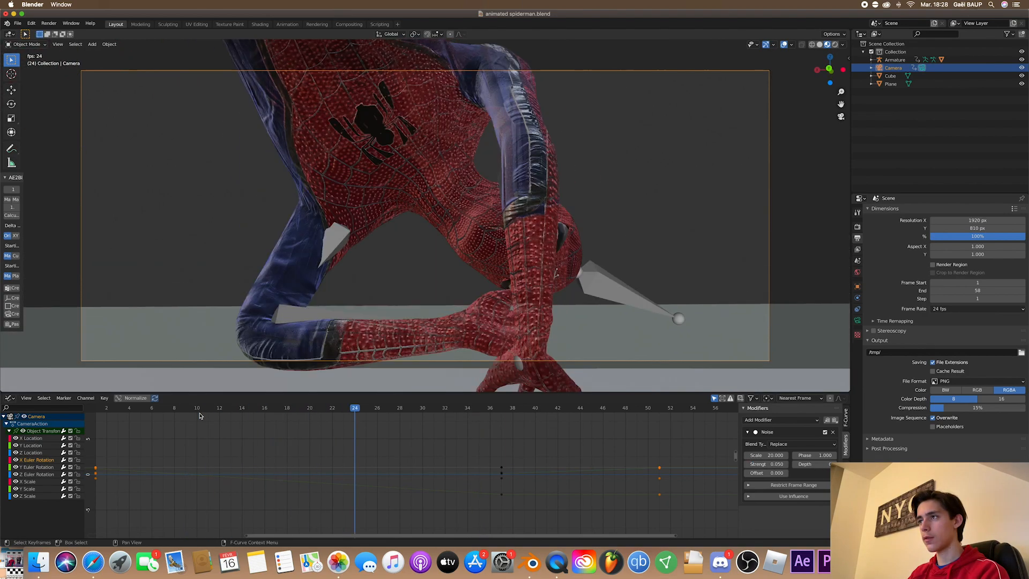
{"action": "left_click", "coordinate": [568, 408]}
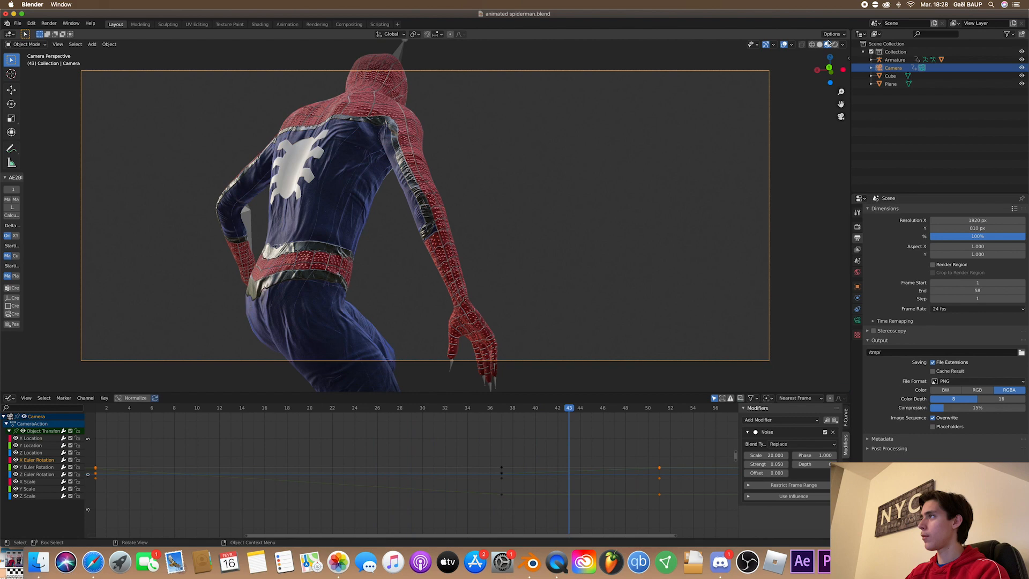
{"action": "left_click", "coordinate": [106, 407]}
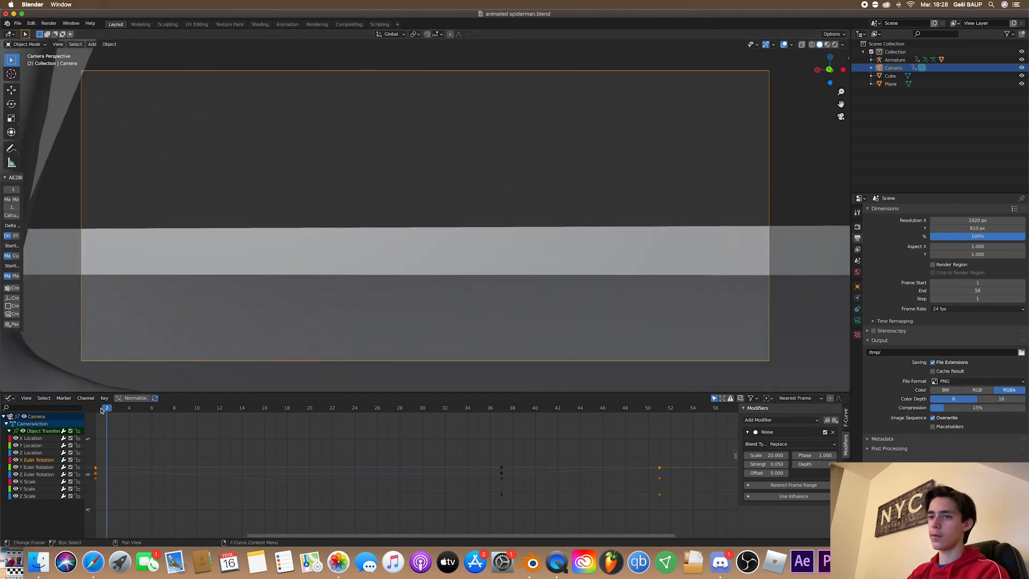
{"action": "left_click", "coordinate": [557, 408]}
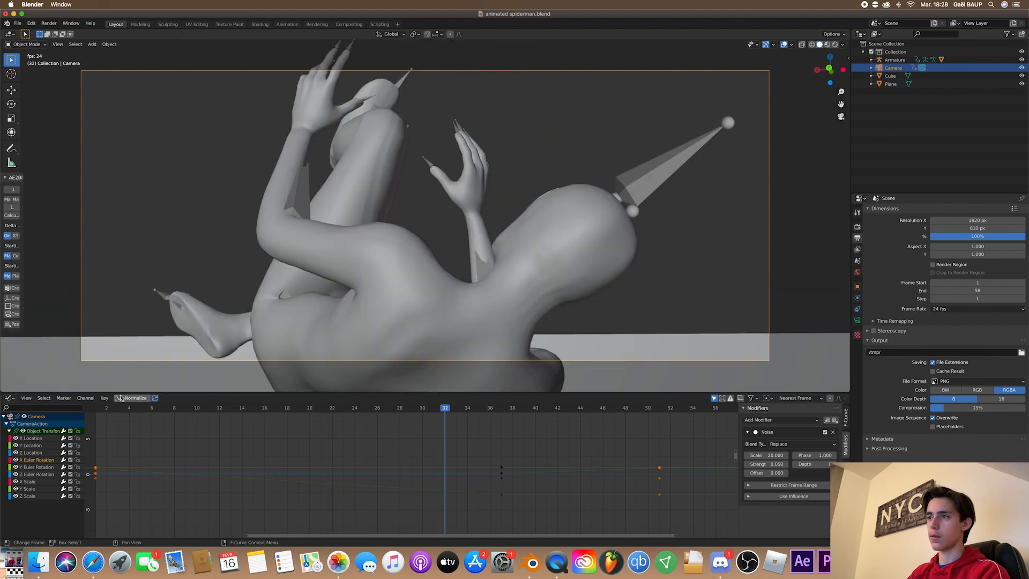
{"action": "left_click", "coordinate": [322, 408]}
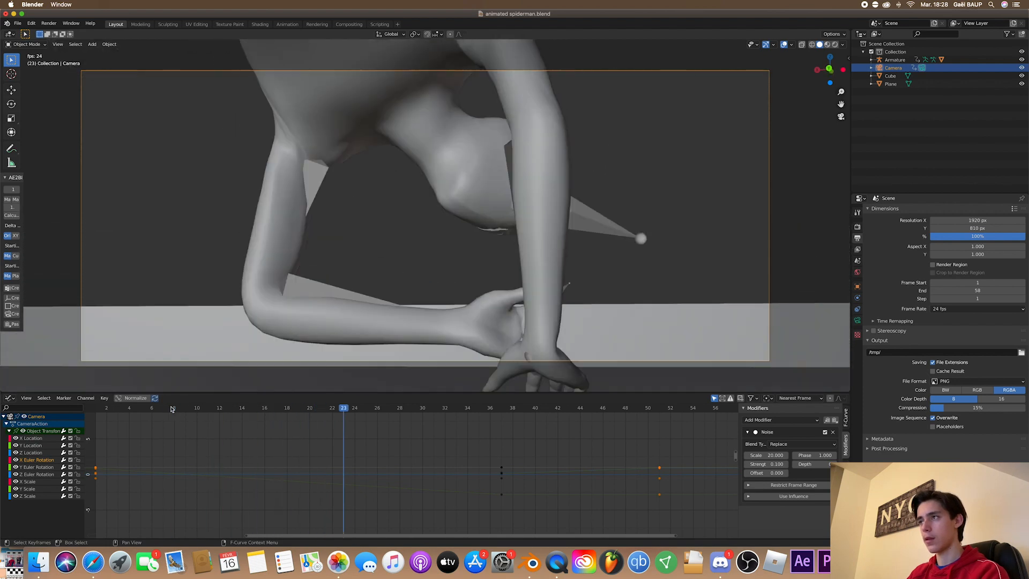
{"action": "left_click", "coordinate": [231, 407]}
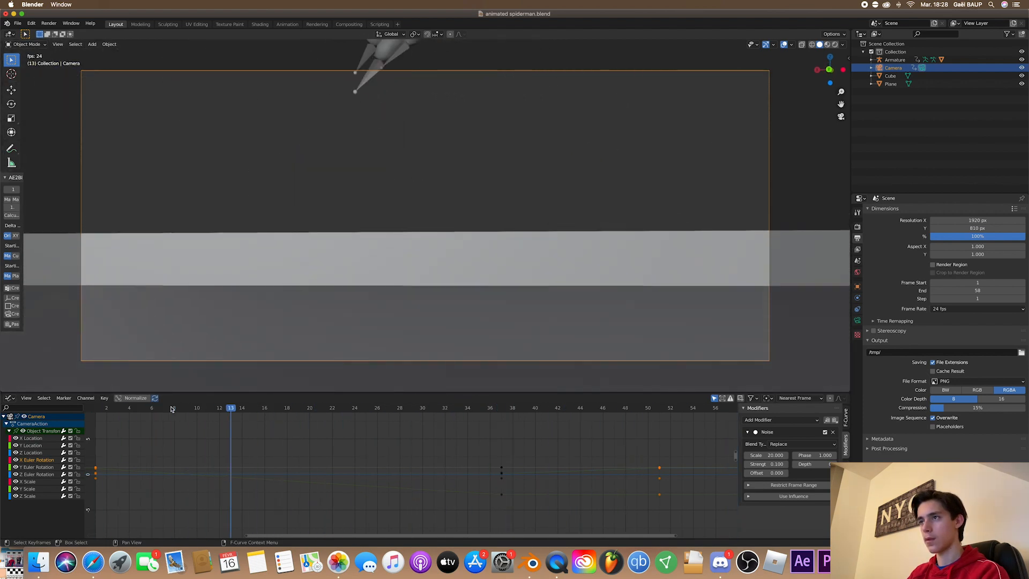
{"action": "left_click", "coordinate": [118, 407]}
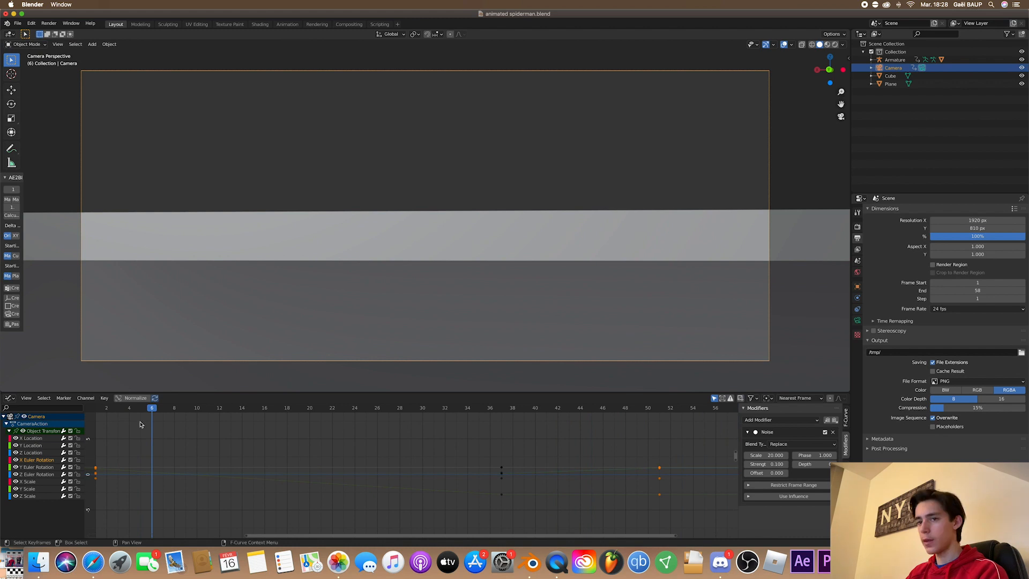
Add a Noise modifier with offset 50 to the camera's Z rotation and scrub to preview the shake.
{"action": "left_click", "coordinate": [833, 432]}
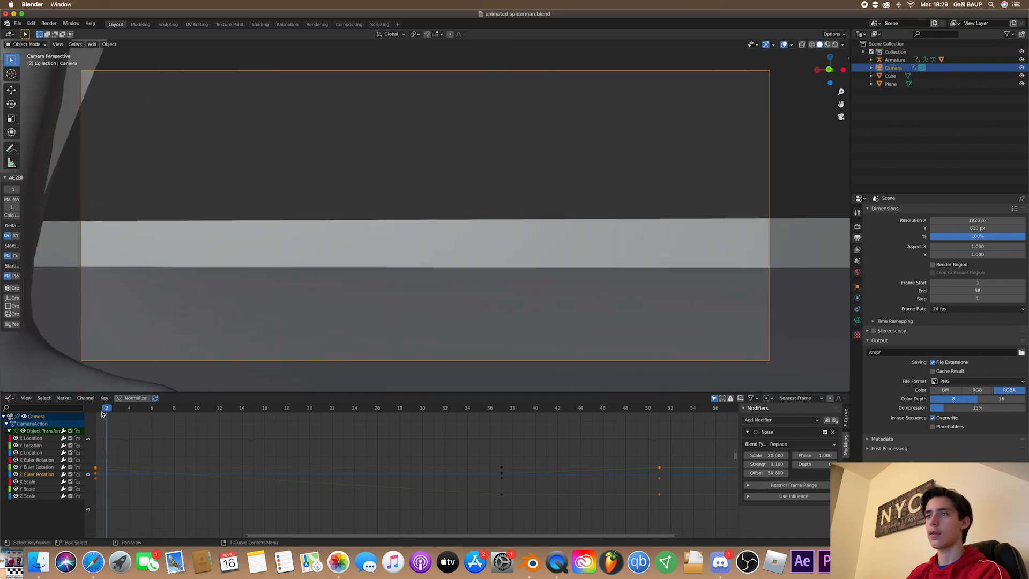
{"action": "left_click", "coordinate": [613, 407]}
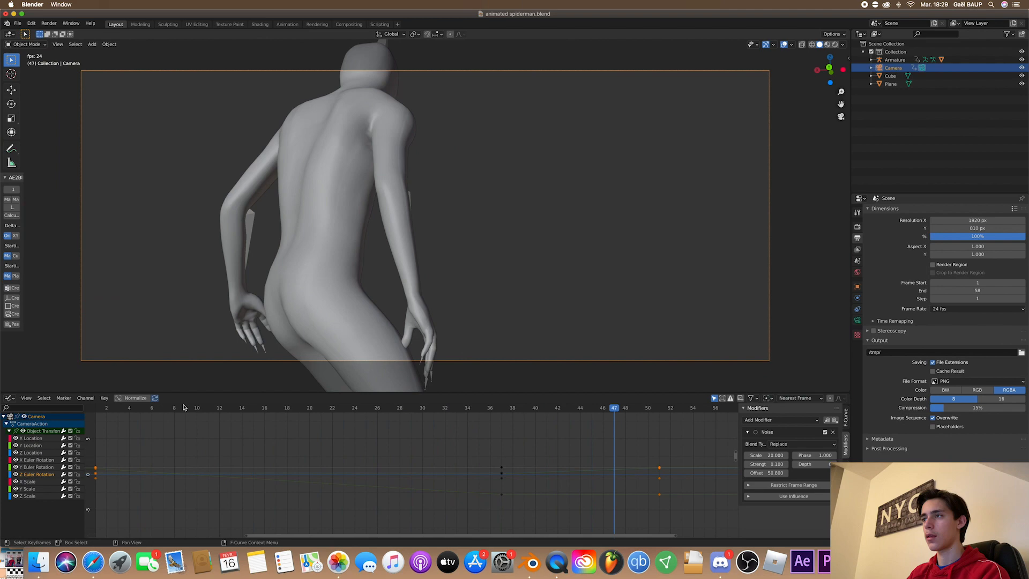
{"action": "left_click", "coordinate": [490, 407]}
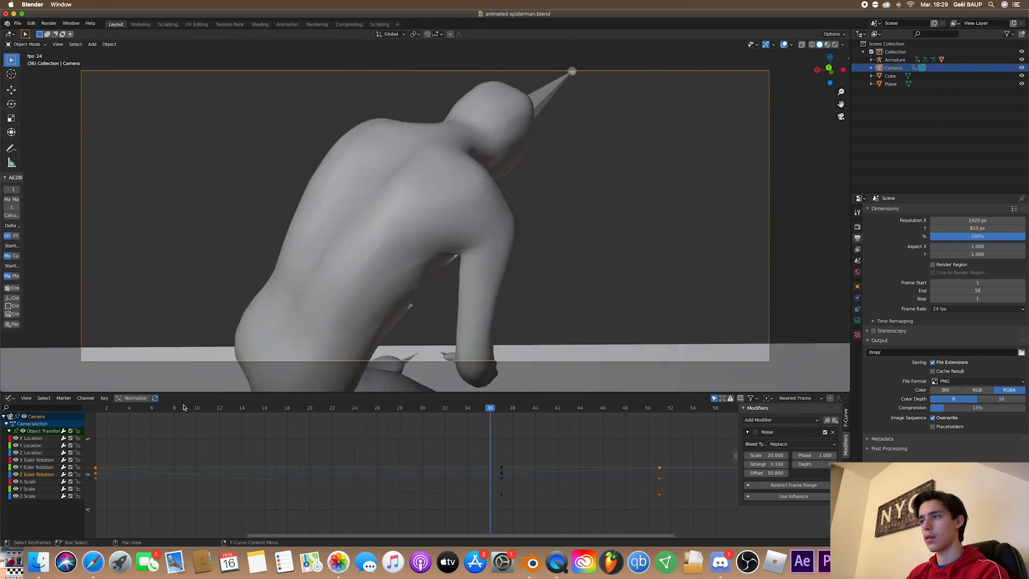
{"action": "left_click", "coordinate": [388, 407]}
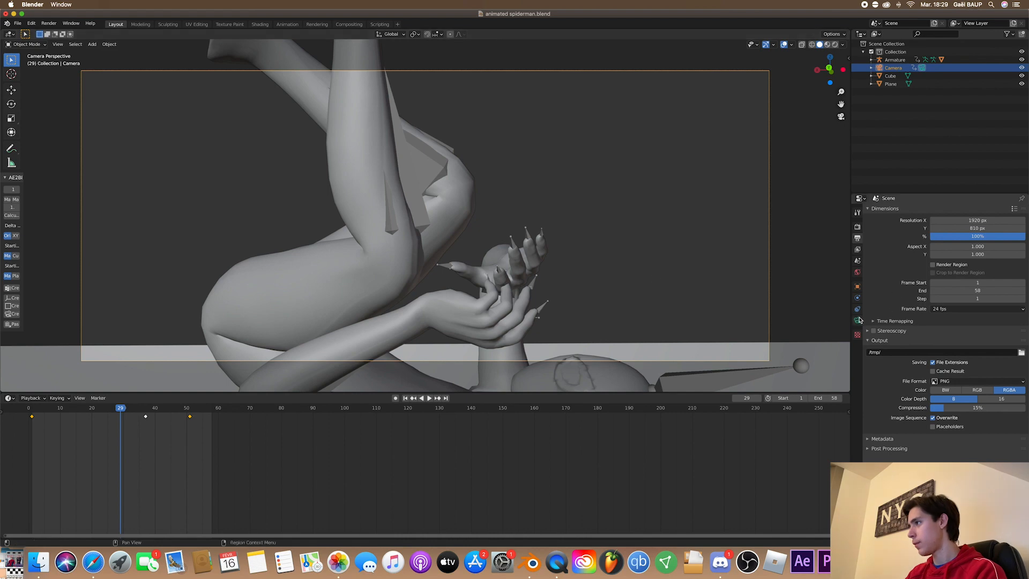
Reduce the camera's focal length from 40 mm to 34 mm in its lens settings.
{"action": "left_click", "coordinate": [857, 321]}
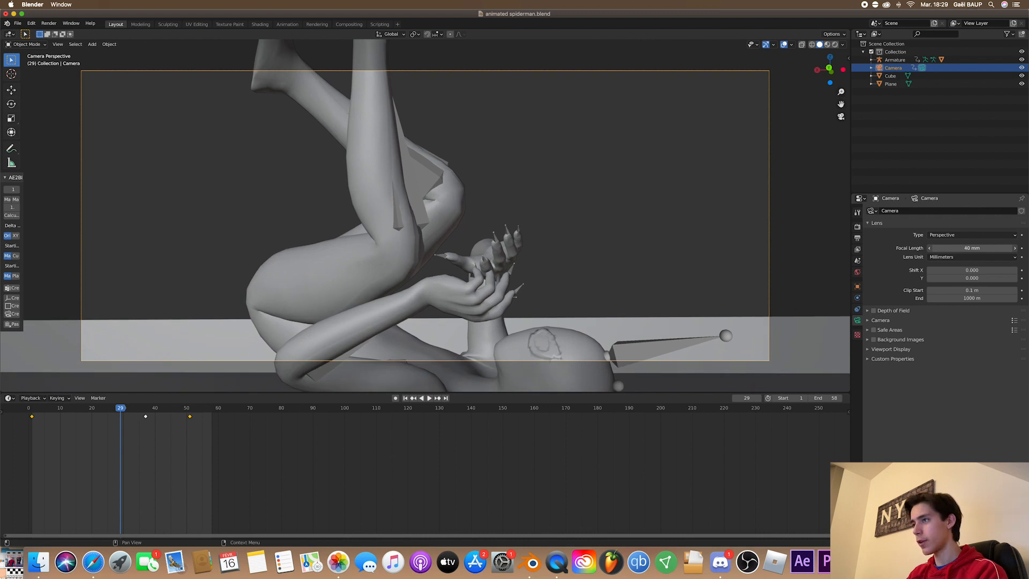
{"action": "left_click_drag", "start_coordinate": [971, 247], "coordinate": [952, 248]}
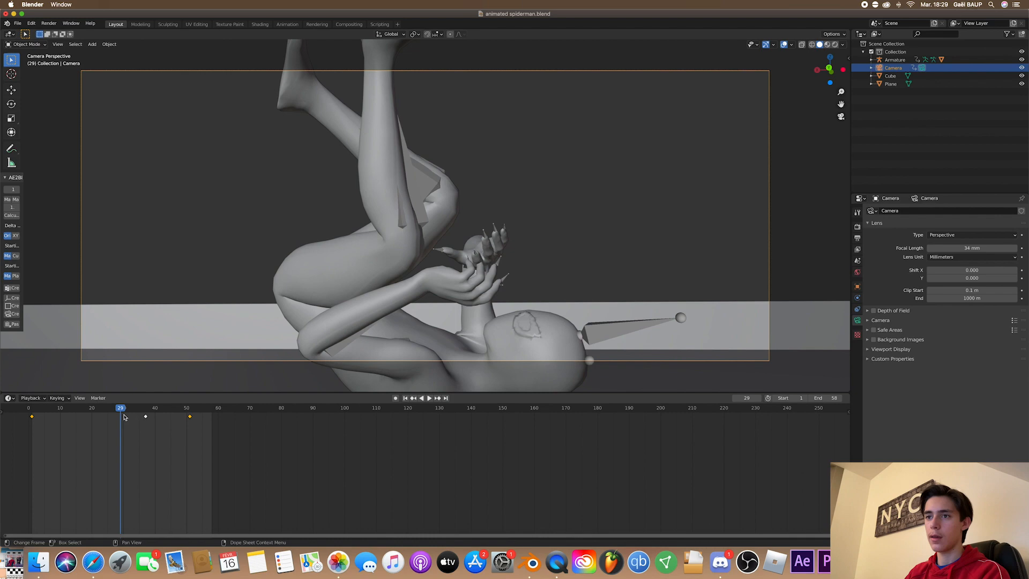
{"action": "left_click", "coordinate": [422, 397]}
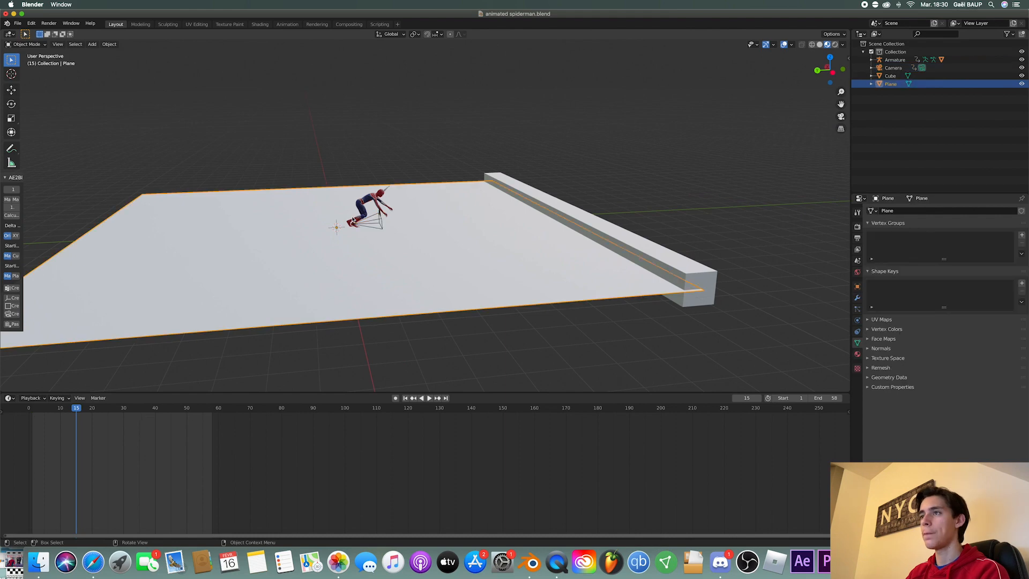
Switch the bottom editor to the Shader Editor and select the plane's Principled BSDF node.
{"action": "left_click", "coordinate": [8, 397]}
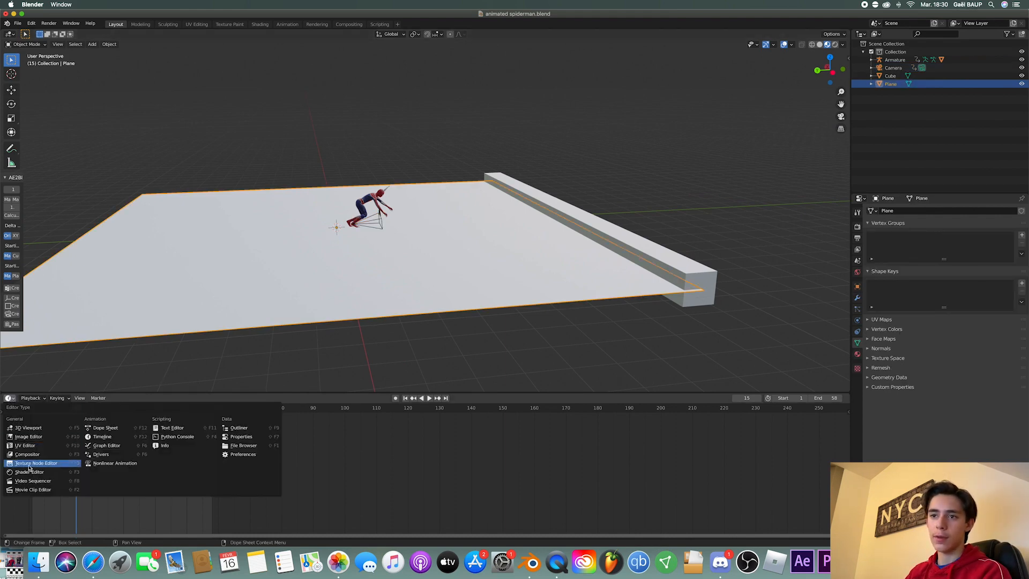
{"action": "left_click", "coordinate": [30, 472]}
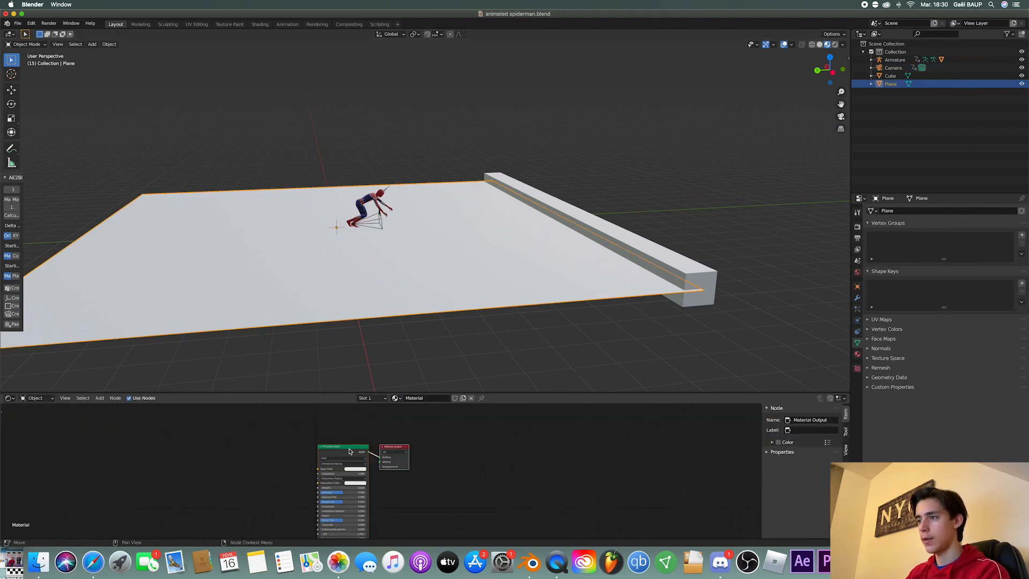
{"action": "left_click", "coordinate": [341, 448]}
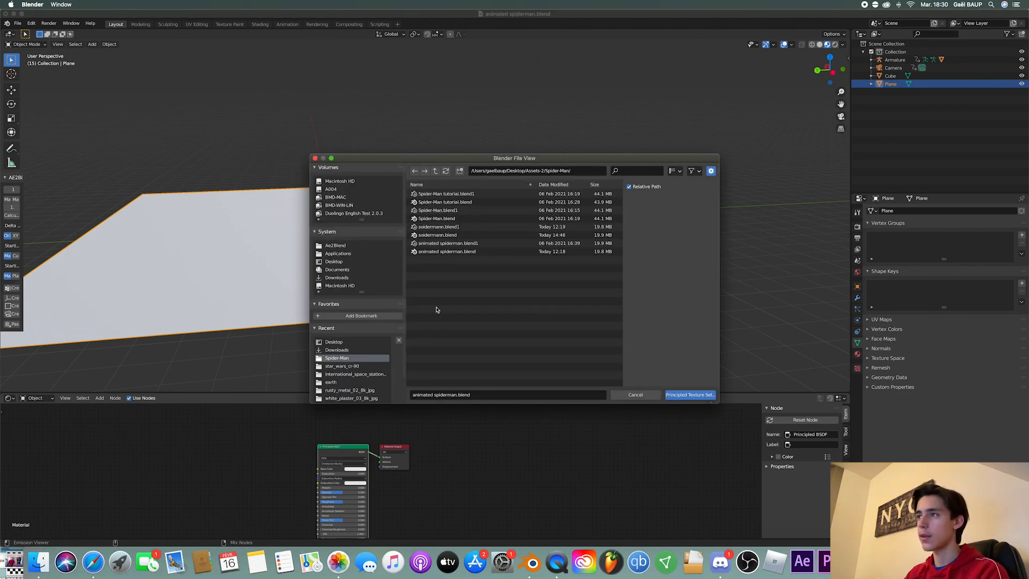
Load the rough_plasterbrick_05_8k_jpg texture maps from Downloads into a Principled Texture Setup.
{"action": "left_click", "coordinate": [448, 243]}
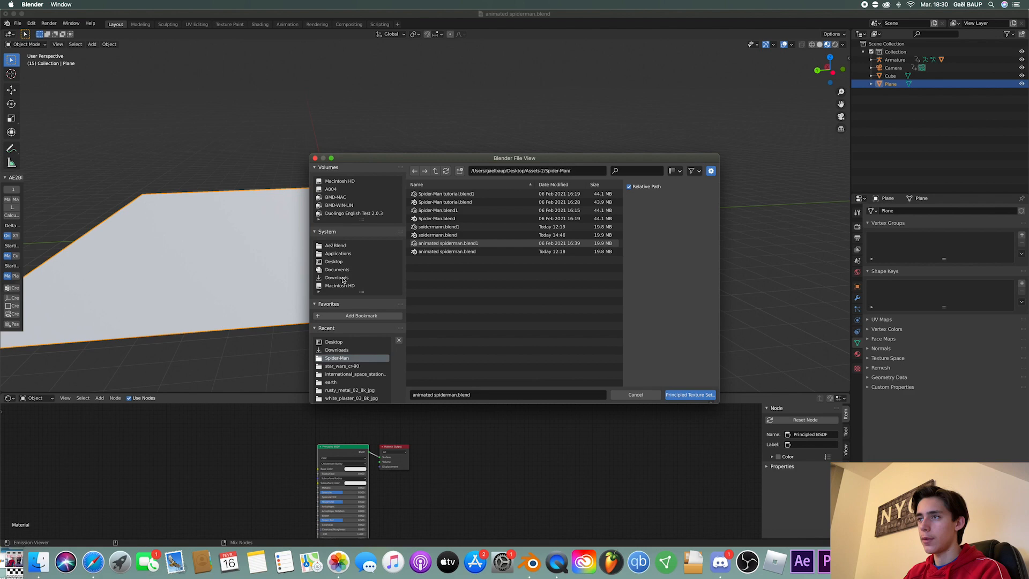
{"action": "left_click", "coordinate": [336, 277]}
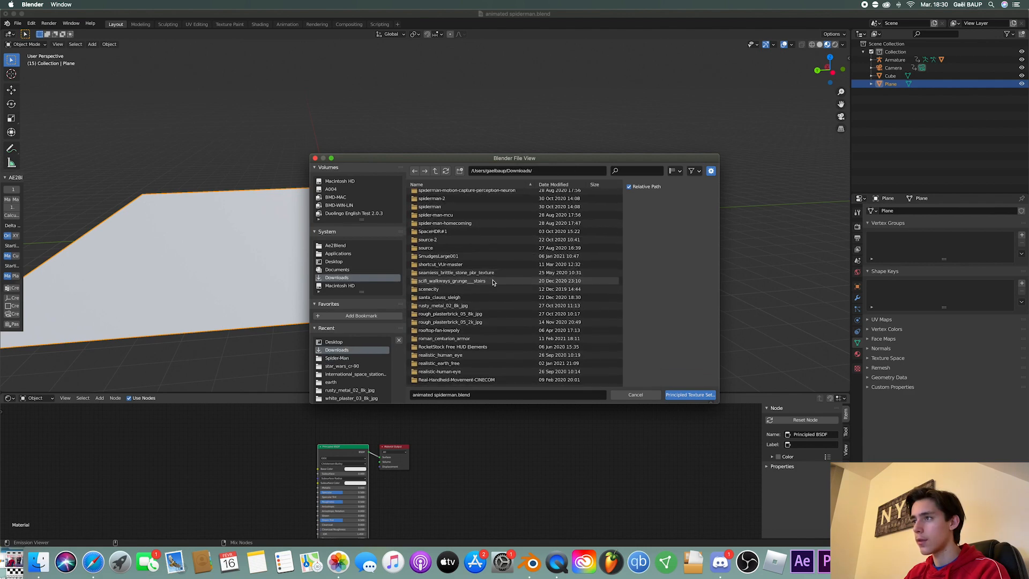
{"action": "scroll", "scroll_direction": "down", "scroll_amount": 3}
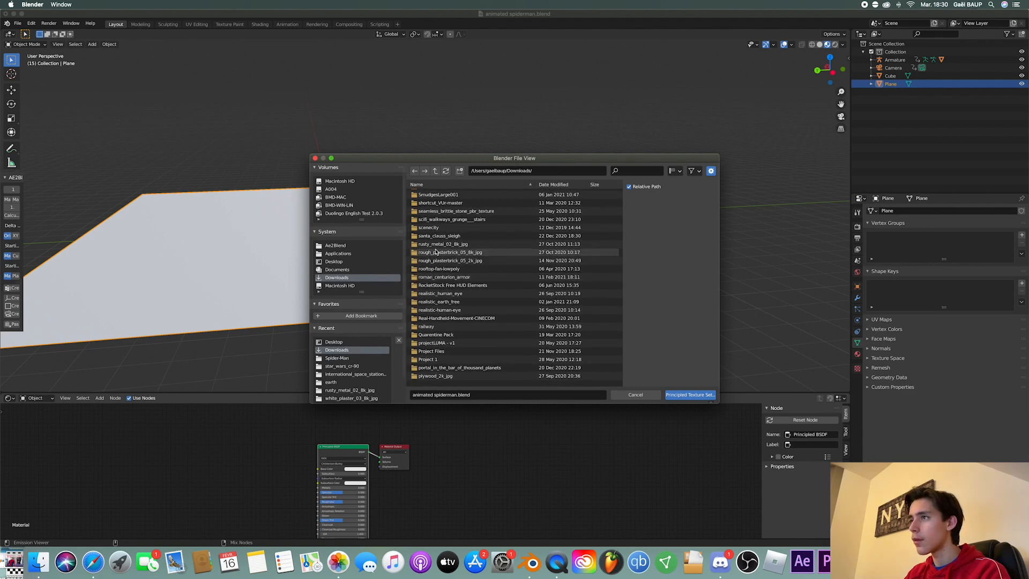
{"action": "double_click", "coordinate": [451, 252]}
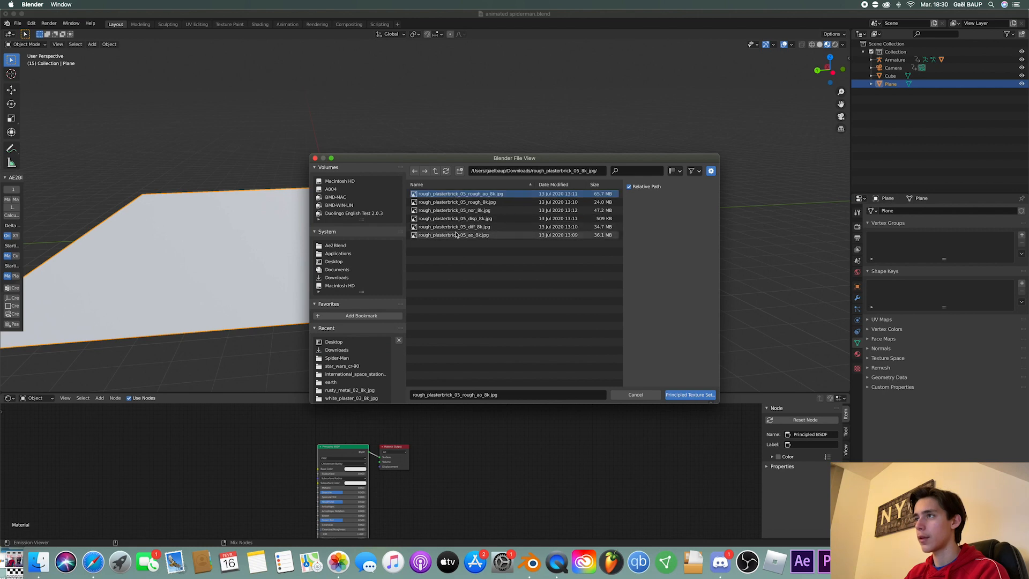
{"action": "left_click", "coordinate": [689, 394]}
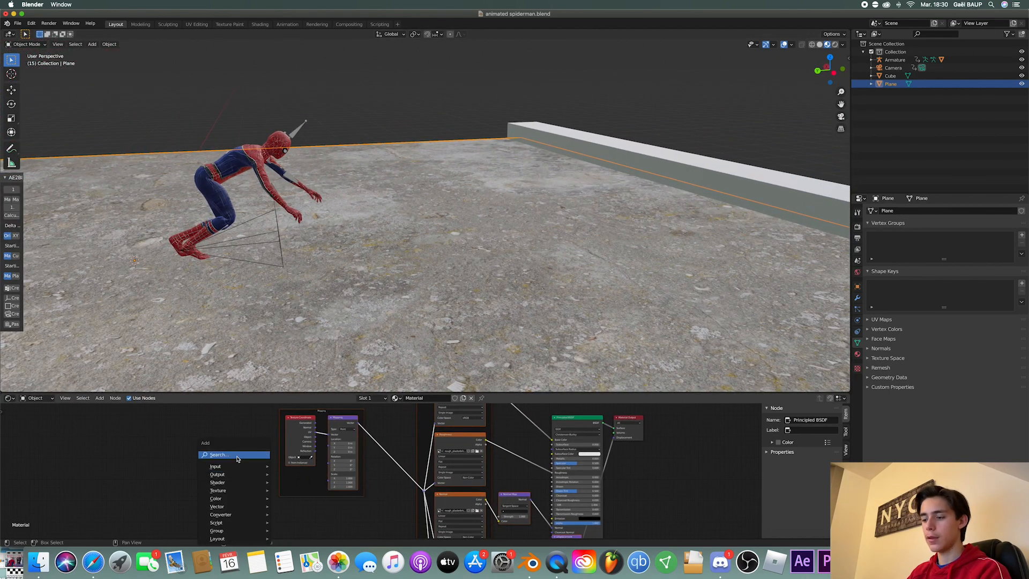
Search for and place a Value node in the plane's material node tree.
{"action": "type", "text": "valu"}
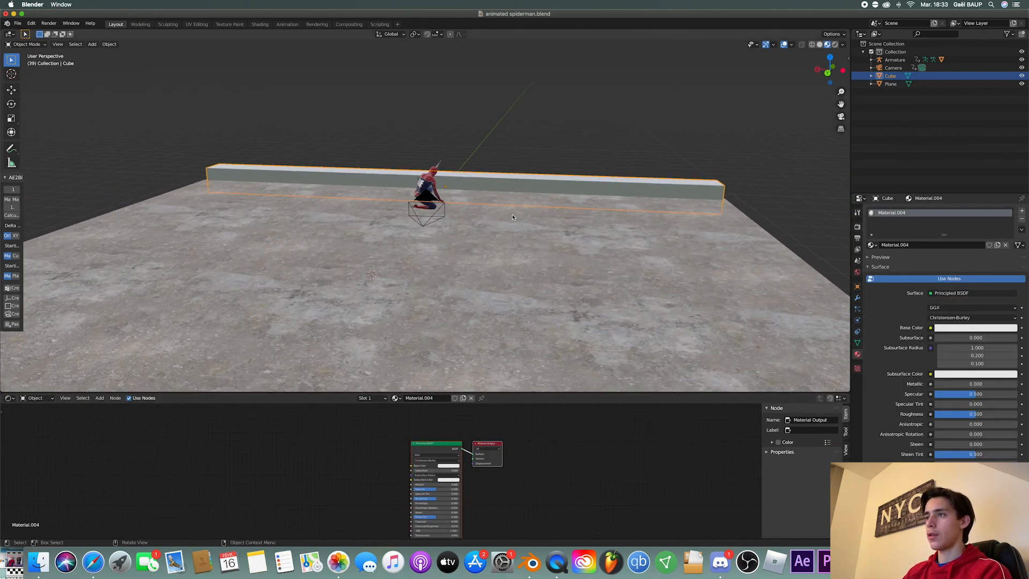
Assign the ground plane's textured concrete 'Material' to the ledge cube.
{"action": "left_click", "coordinate": [395, 398]}
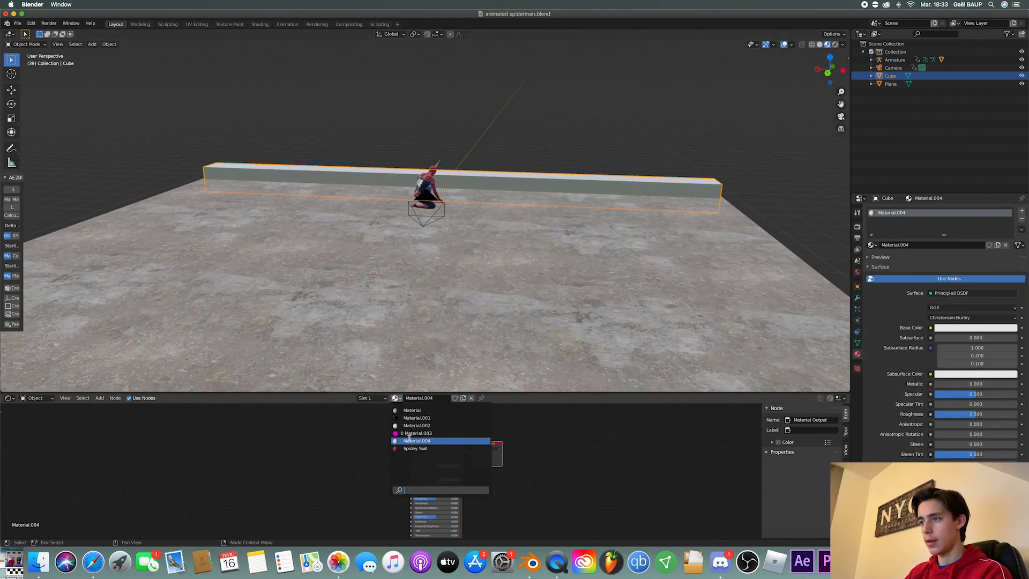
{"action": "left_click", "coordinate": [412, 410]}
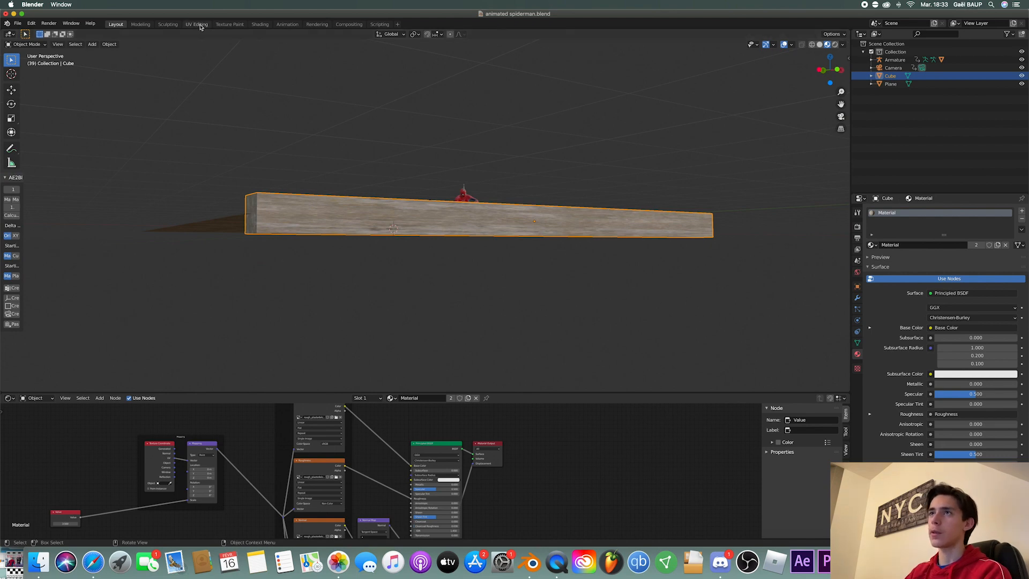
Stretch the ledge's UV island lengthwise in the UV Editing workspace so the texture fits.
{"action": "left_click", "coordinate": [196, 24]}
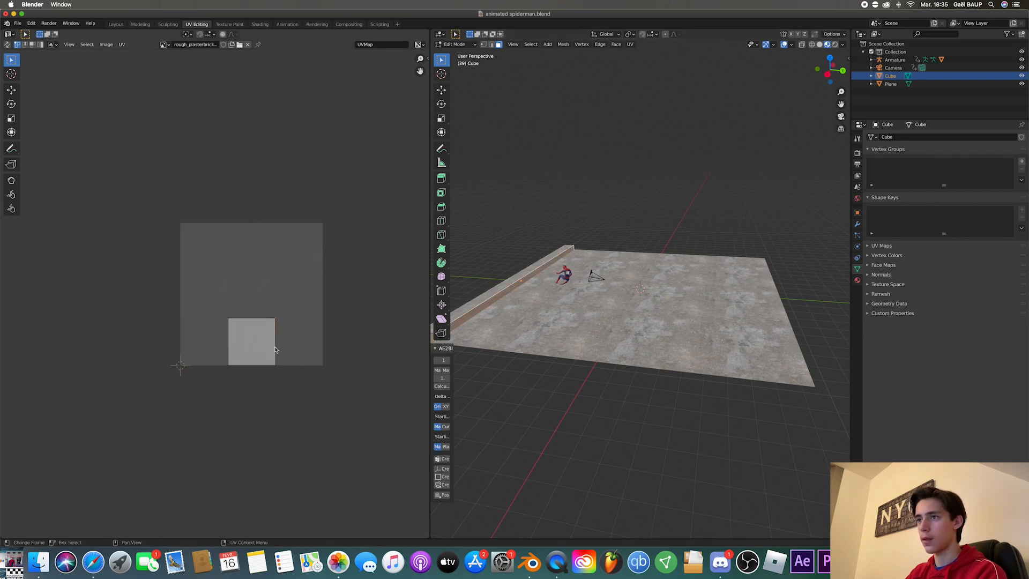
{"action": "key", "text": "g"}
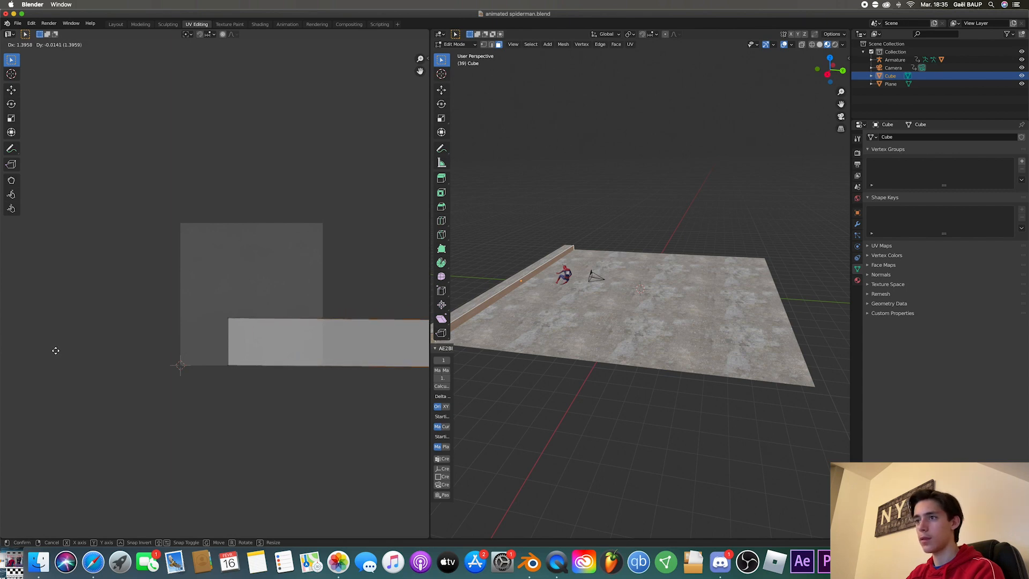
{"action": "left_click", "coordinate": [115, 23]}
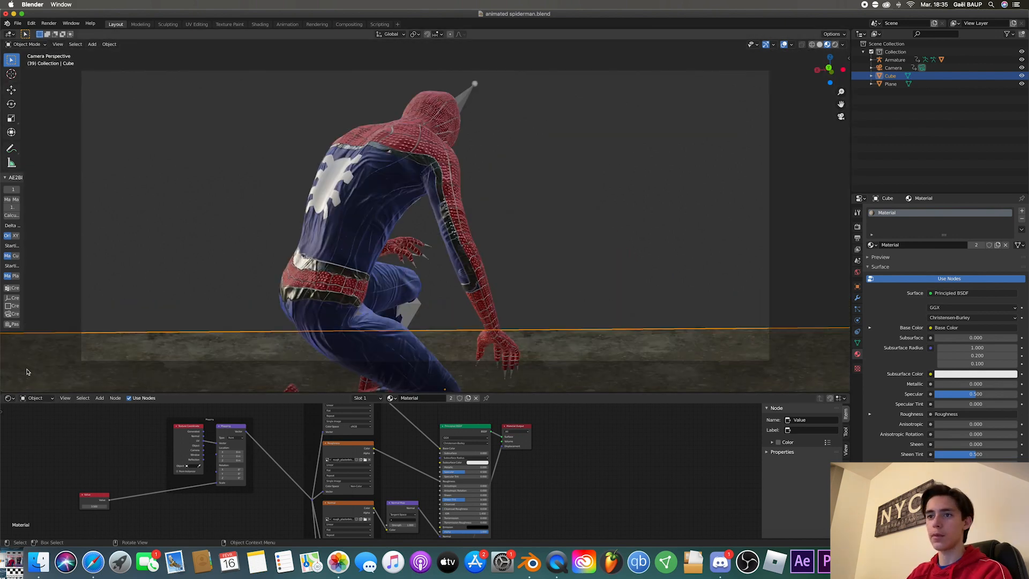
Swap the Shader Editor back to the Timeline beneath the camera view.
{"action": "left_click", "coordinate": [9, 398]}
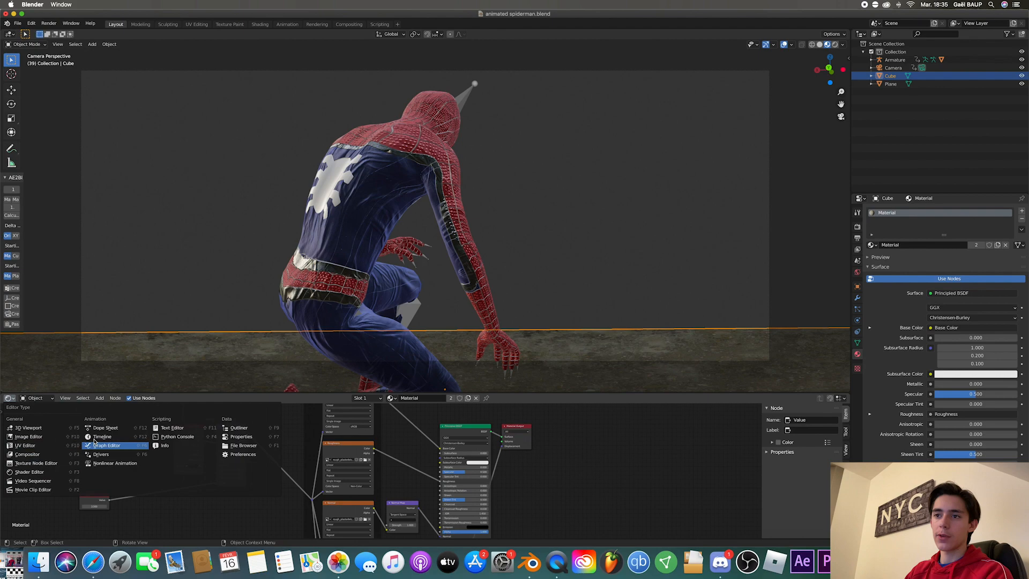
{"action": "left_click", "coordinate": [102, 436]}
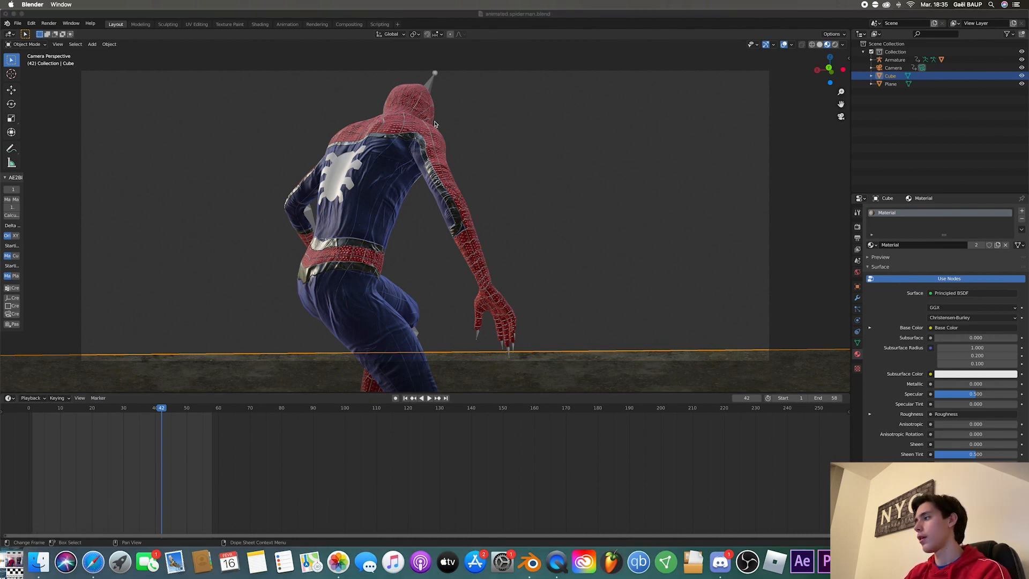
{"action": "mouse_move", "coordinate": [106, 541]}
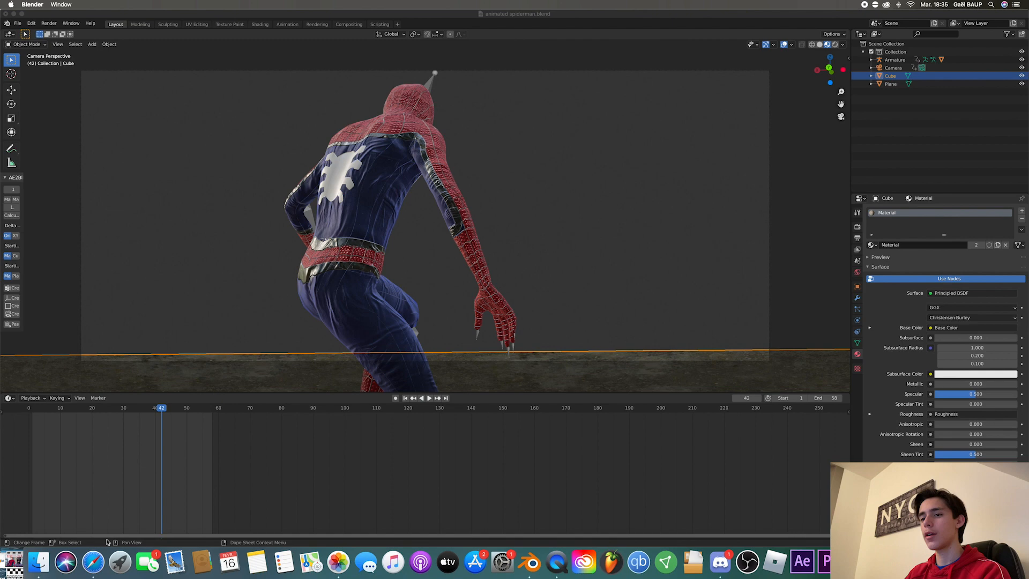
Search for 'buildings' in Safari to find a skyline reference image.
{"action": "left_click", "coordinate": [37, 560]}
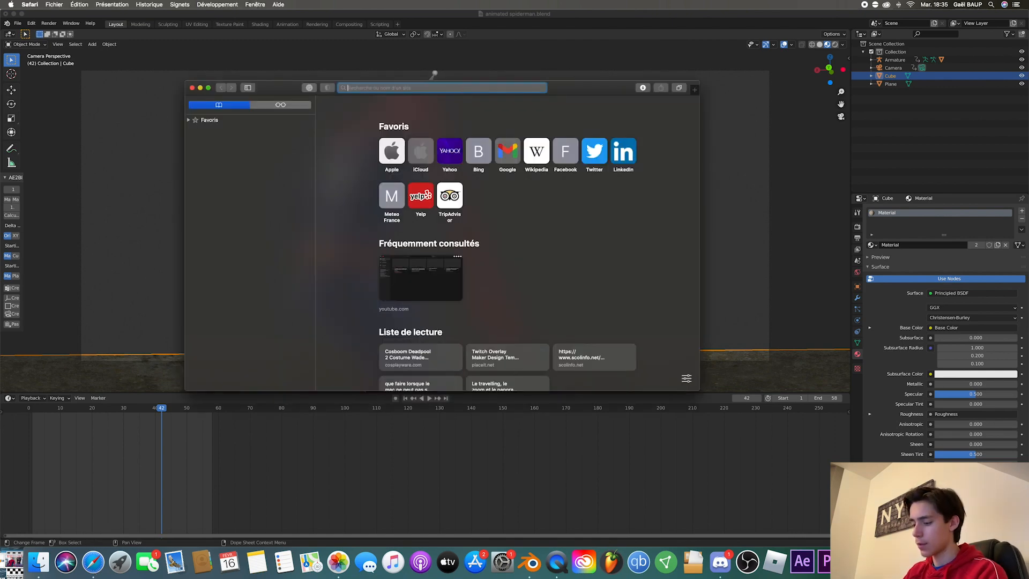
{"action": "type", "text": "buildings"}
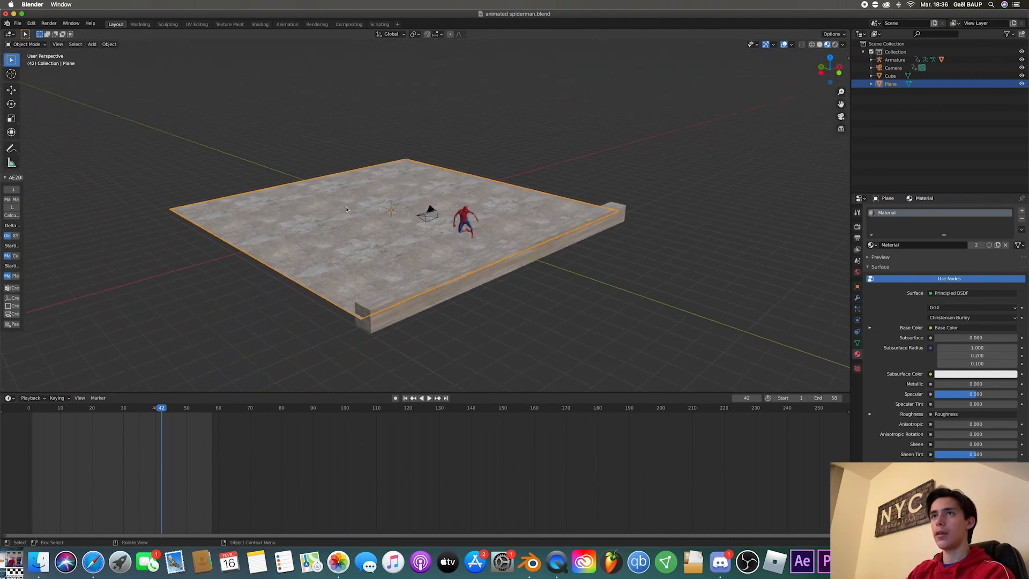
Import the building PNG into the scene with Images as Planes.
{"action": "left_click", "coordinate": [92, 44]}
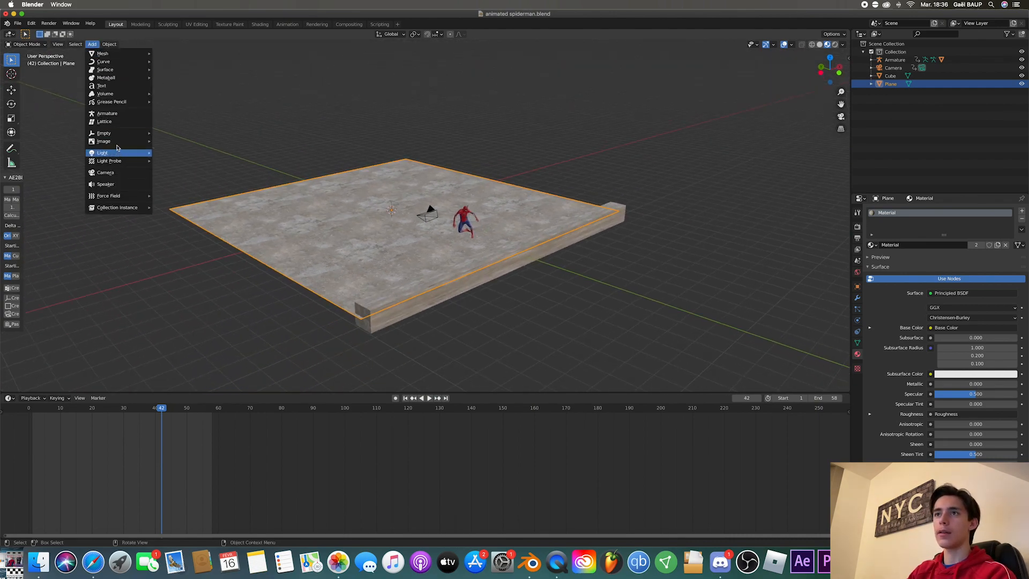
{"action": "mouse_move", "coordinate": [103, 140]}
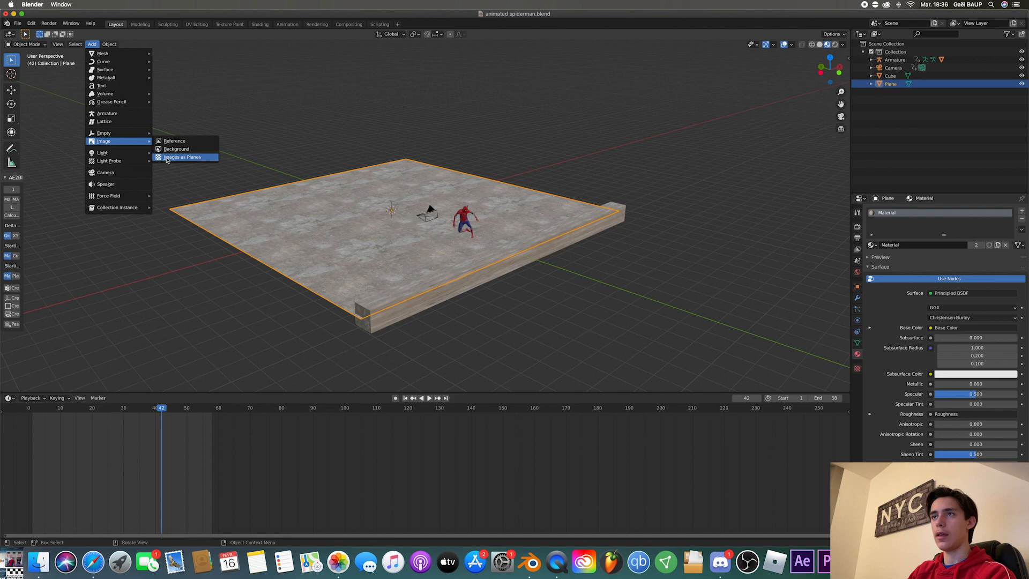
{"action": "left_click", "coordinate": [183, 156]}
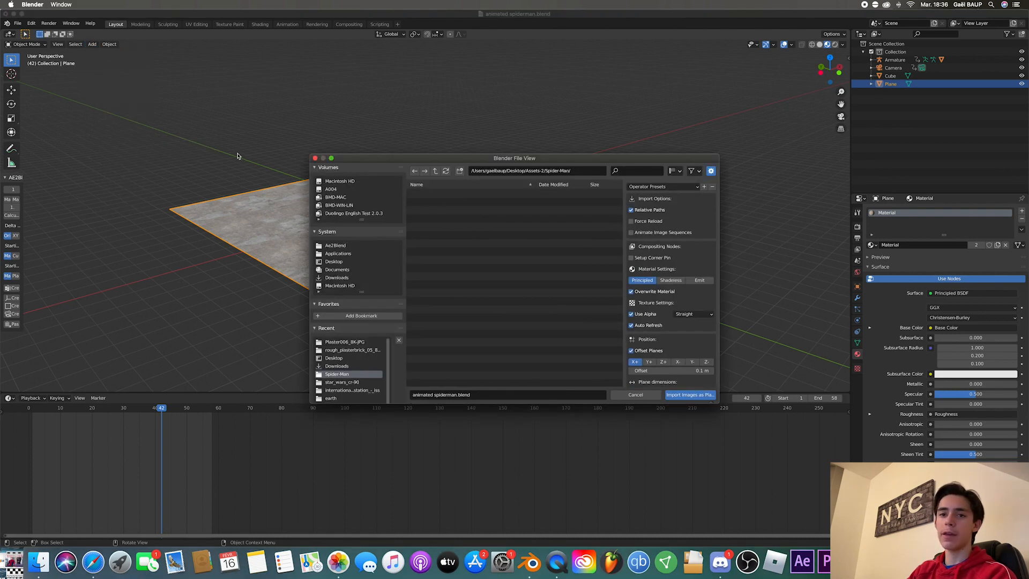
{"action": "left_click", "coordinate": [31, 22]}
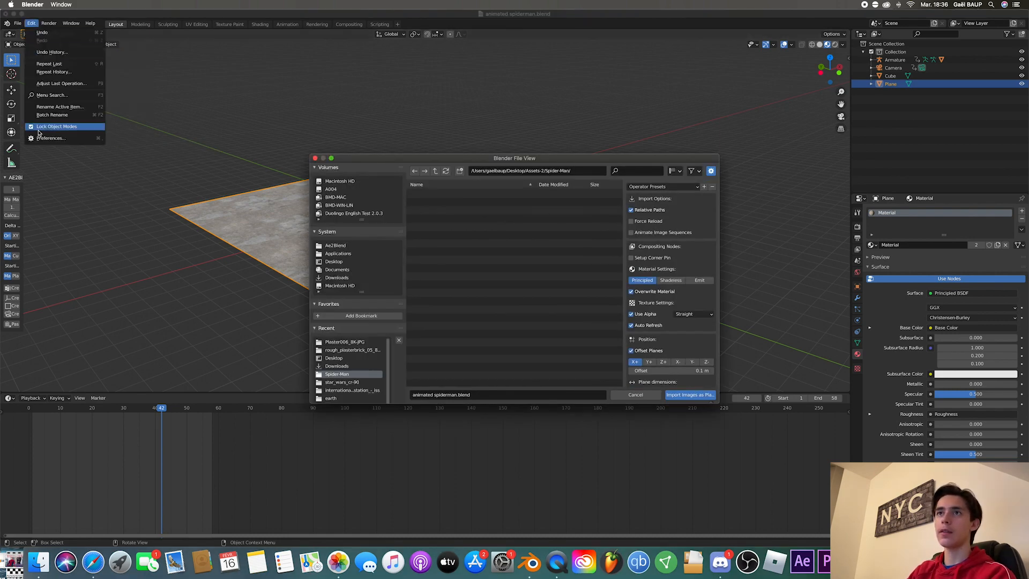
{"action": "left_click", "coordinate": [50, 138]}
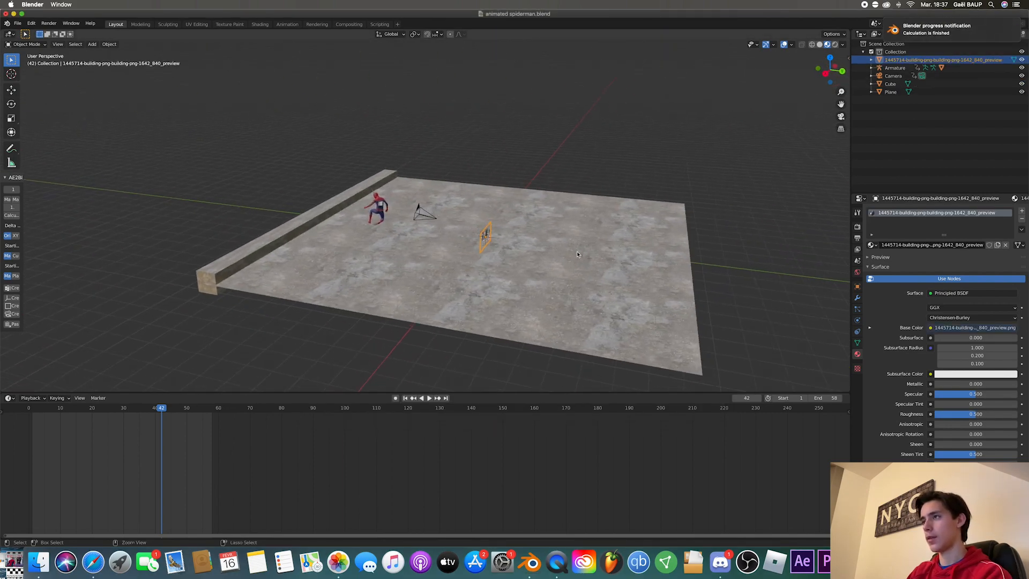
Move the building image plane behind the ledge so the skyline fills the camera shot.
{"action": "key", "text": "g"}
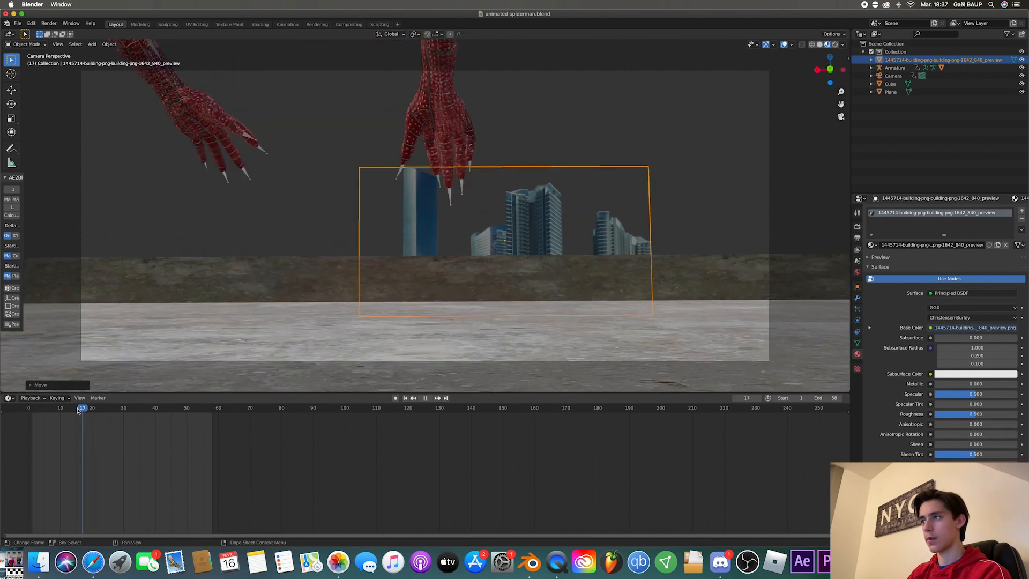
{"action": "left_click", "coordinate": [425, 398]}
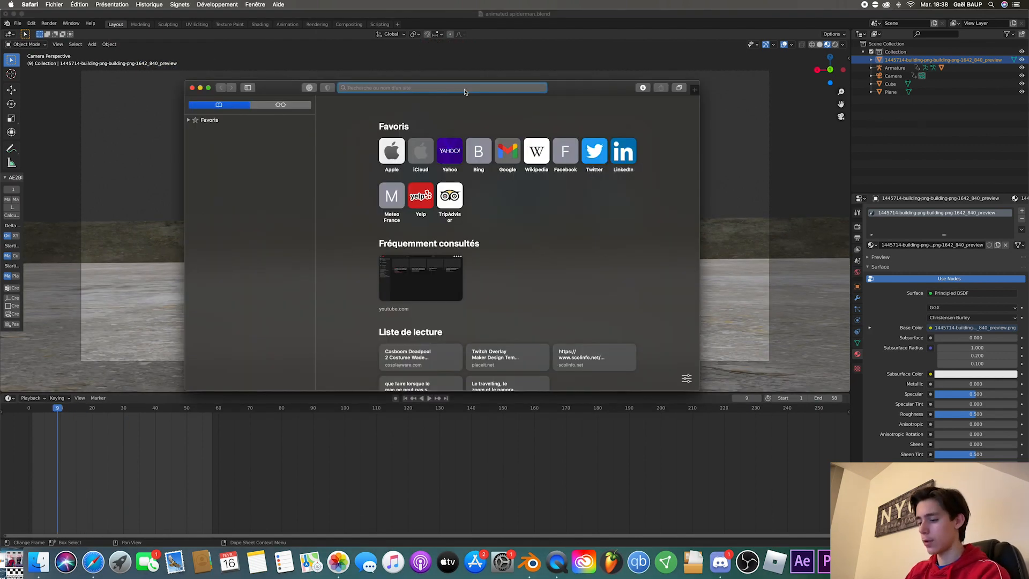
Navigate Safari to hdrihaven.com to look for a sky HDRI.
{"action": "type", "text": "hdrihaven.com"}
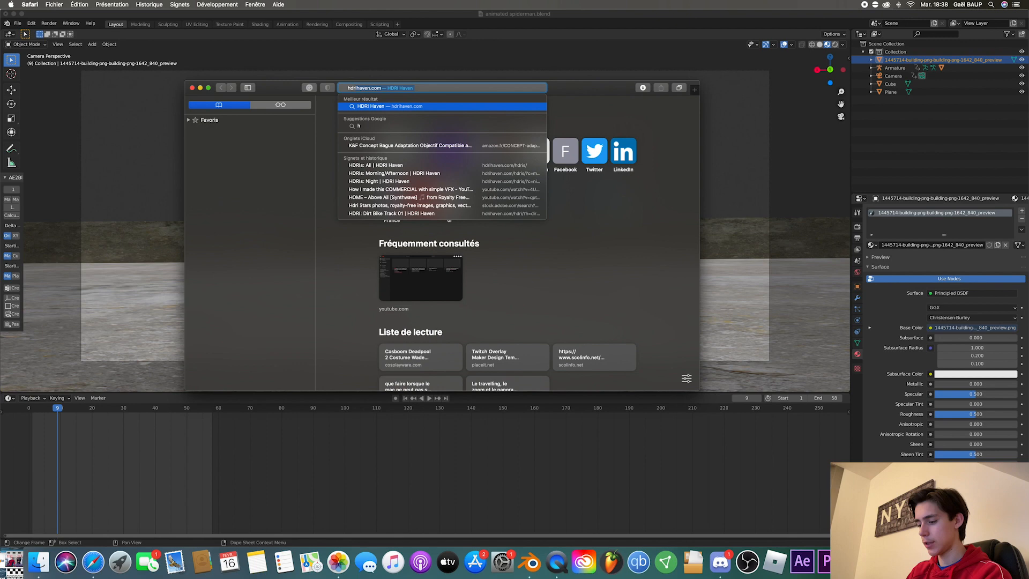
{"action": "type", "text": "hdri hav"}
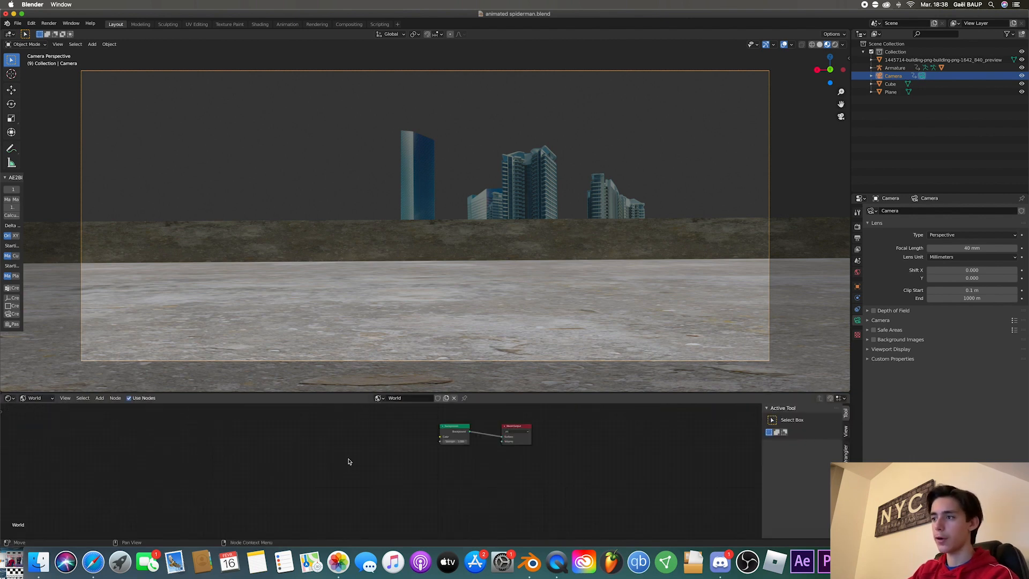
Add an Environment Texture node feeding the world Background and load the HDRI file into it.
{"action": "type", "text": "a"}
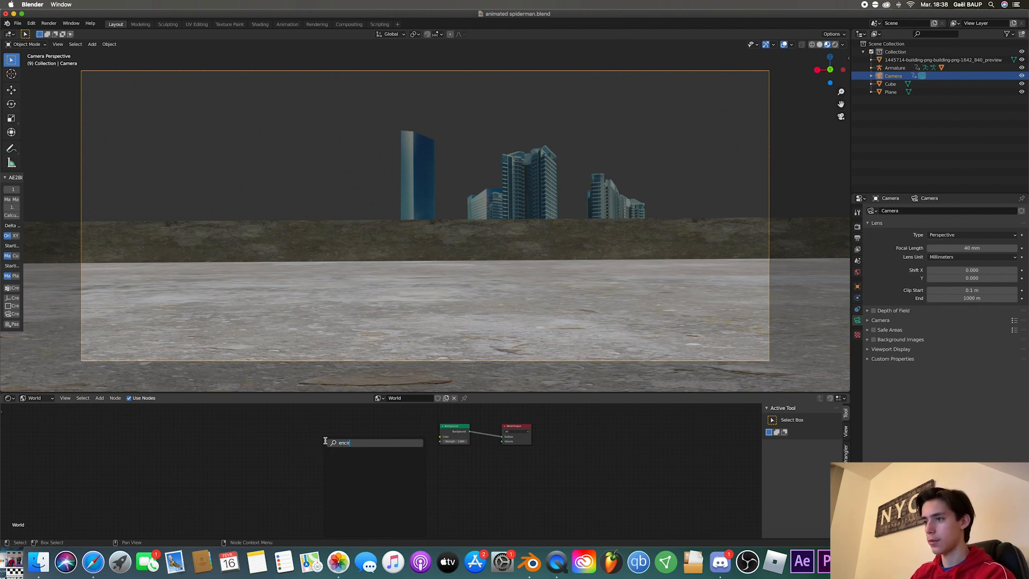
{"action": "type", "text": "env"}
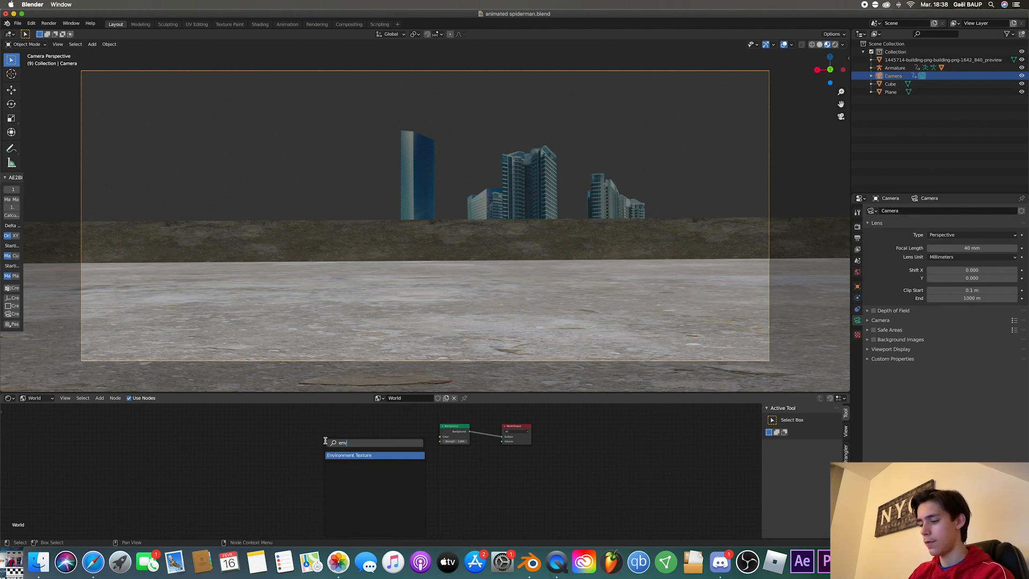
{"action": "left_click", "coordinate": [349, 454]}
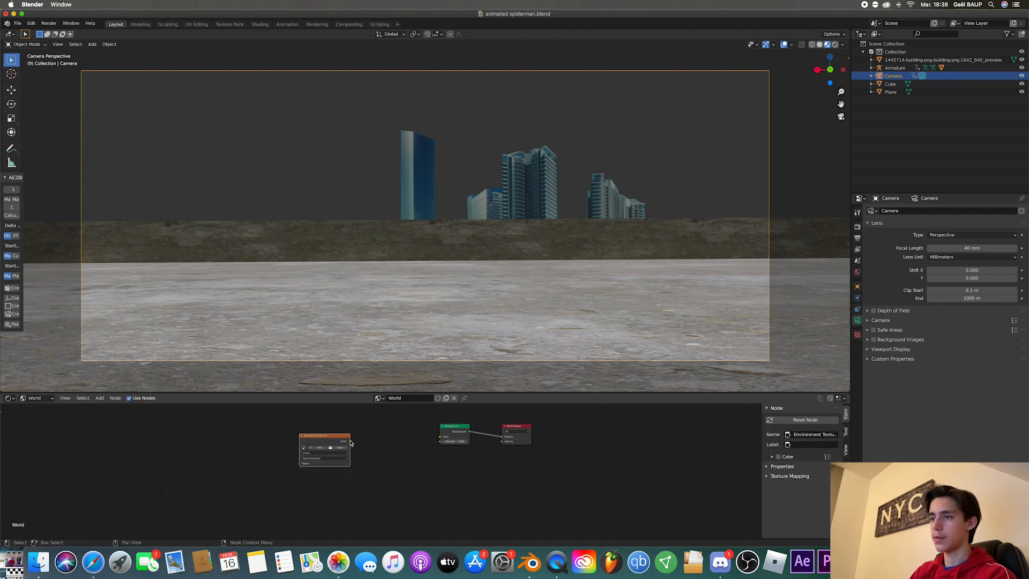
{"action": "left_click_drag", "start_coordinate": [346, 448], "coordinate": [446, 437]}
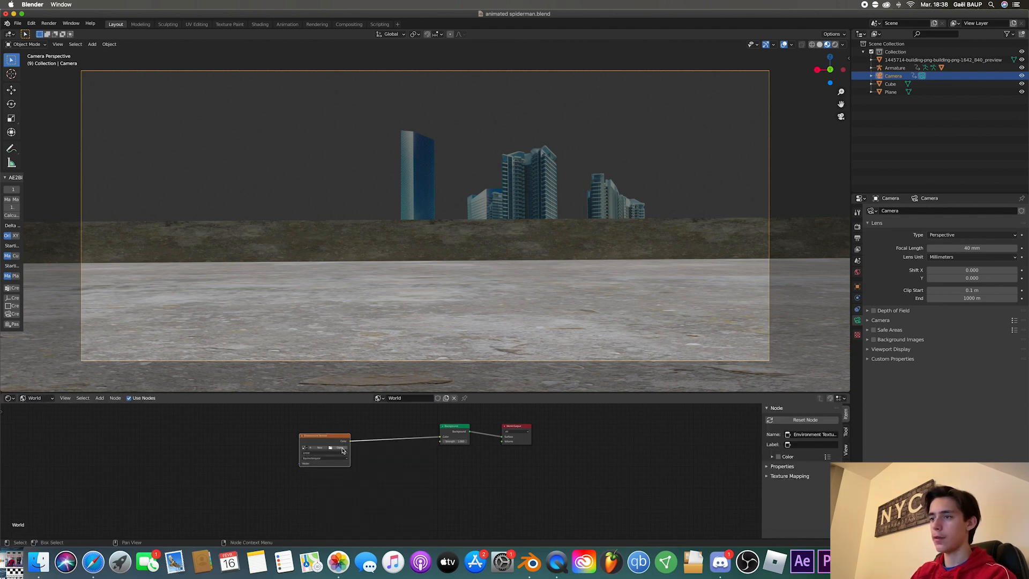
{"action": "left_click", "coordinate": [340, 448]}
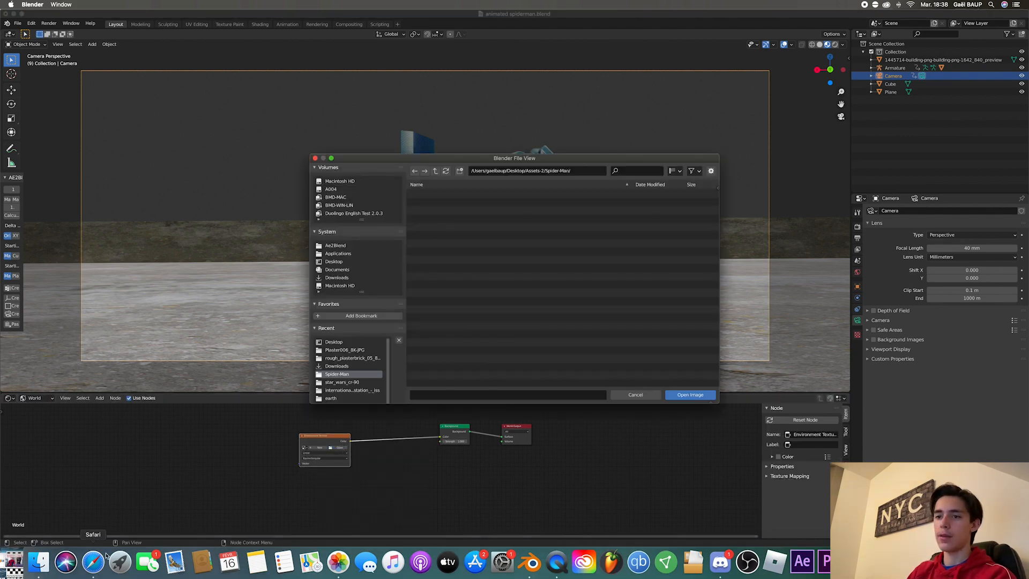
{"action": "left_click", "coordinate": [689, 395]}
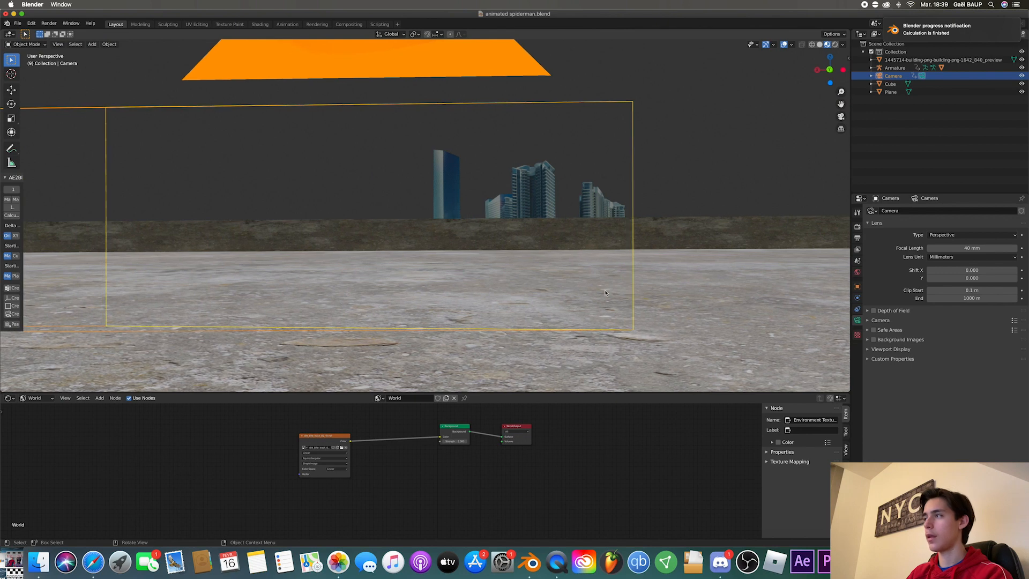
Enable Scene World in viewport shading so the HDRI sky shows, then restore the Timeline.
{"action": "left_click", "coordinate": [843, 44]}
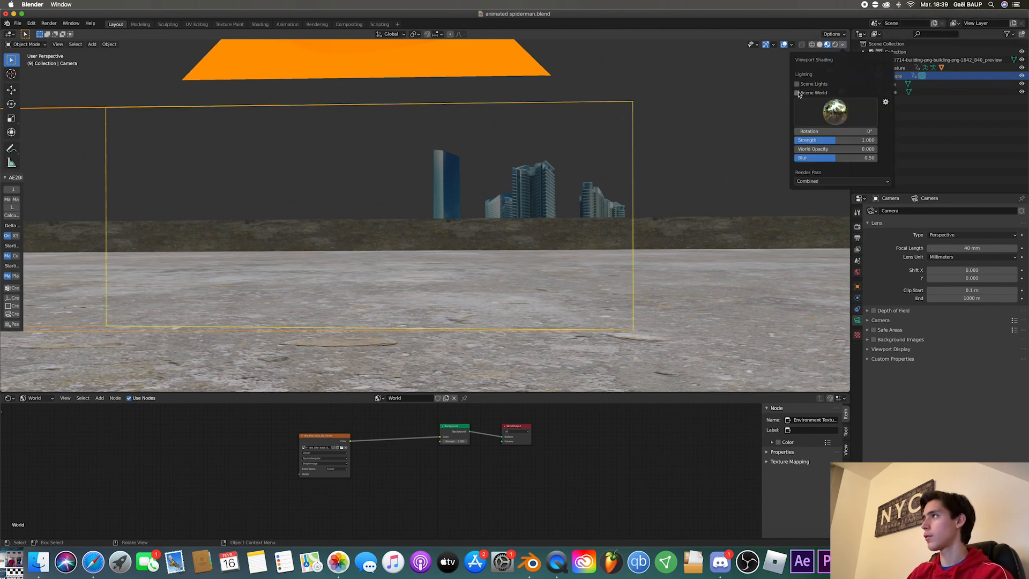
{"action": "left_click", "coordinate": [797, 93]}
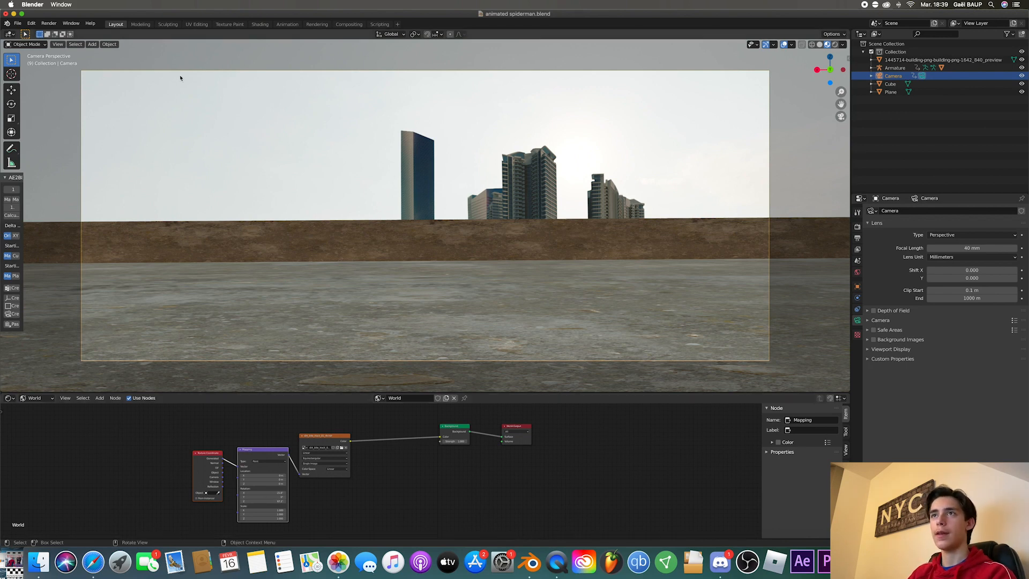
{"action": "left_click", "coordinate": [11, 398]}
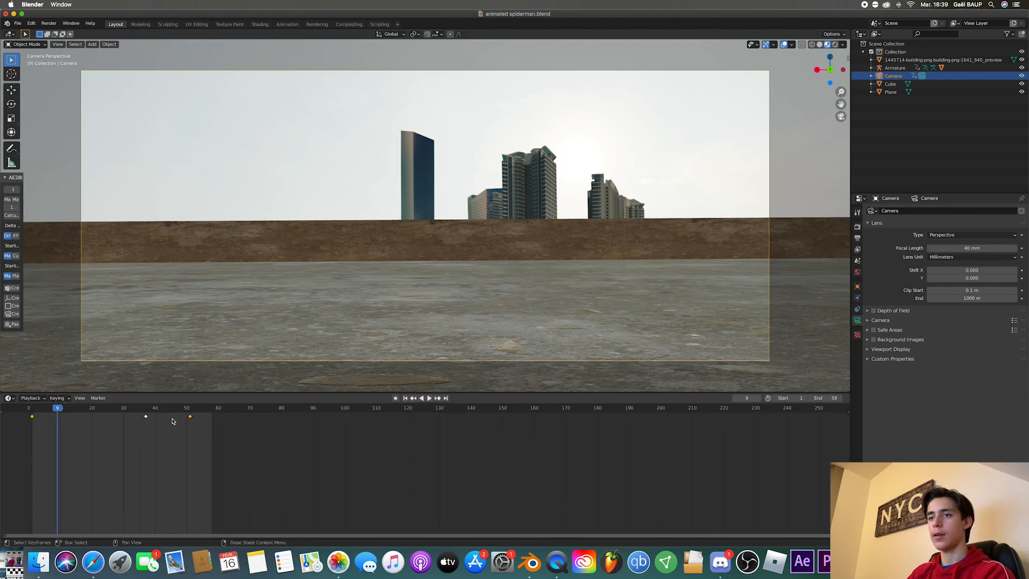
Scrub the timeline to frames showing Spider-Man close up with the helicopter overhead.
{"action": "left_click", "coordinate": [425, 398]}
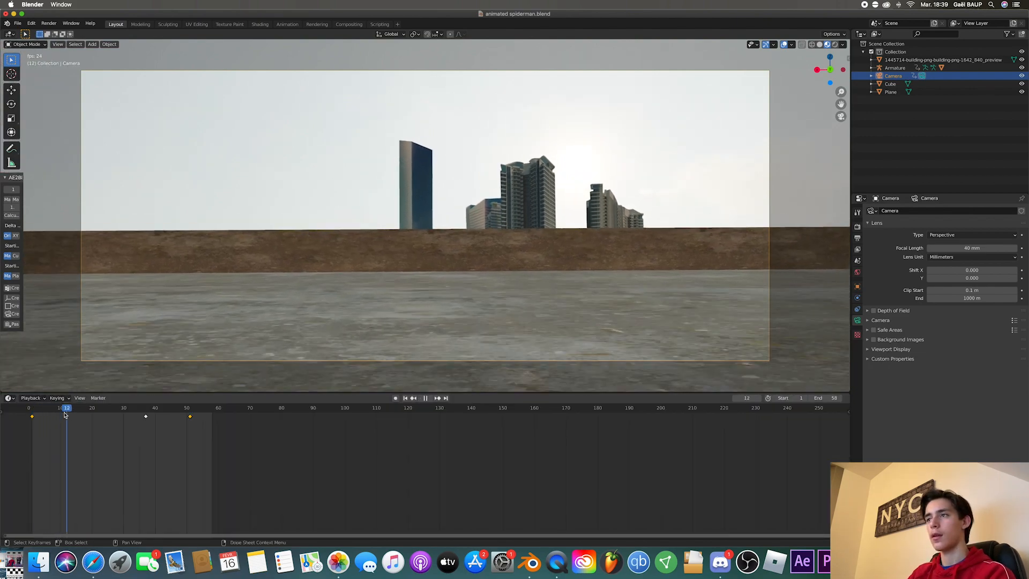
{"action": "left_click", "coordinate": [425, 397]}
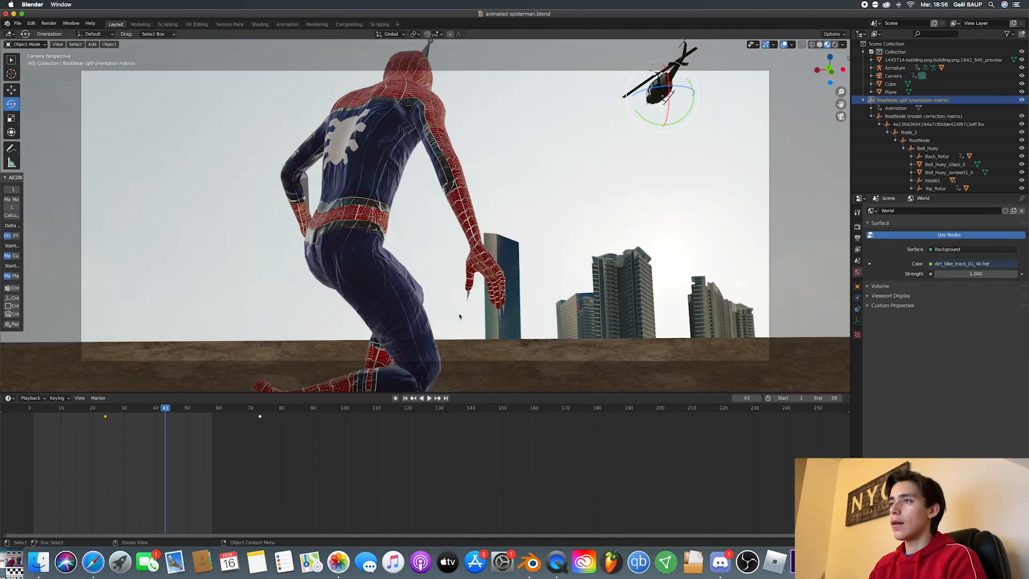
Set the render engine to Cycles with 32 render samples and stop animation playback.
{"action": "left_click", "coordinate": [858, 227]}
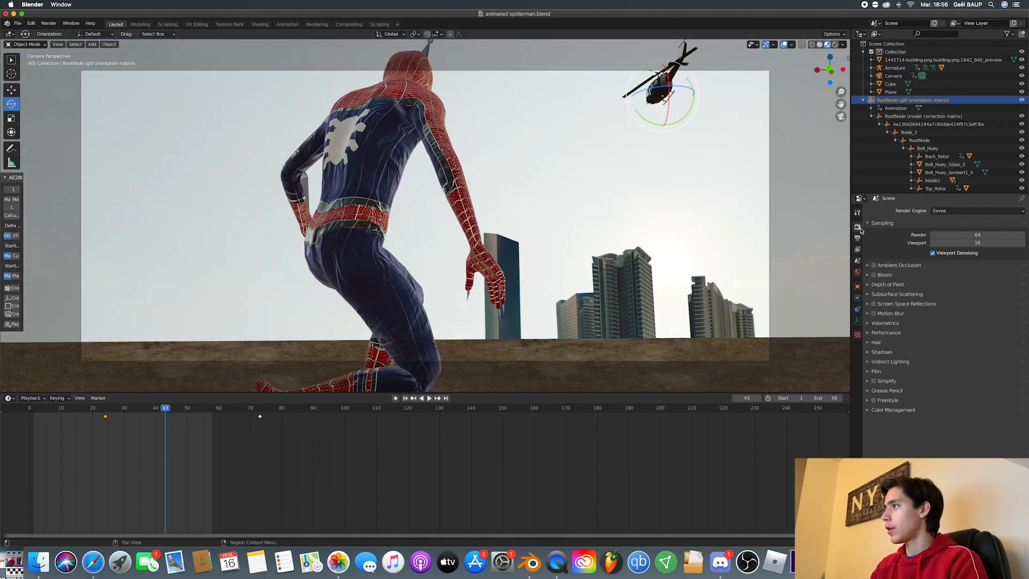
{"action": "left_click", "coordinate": [975, 210]}
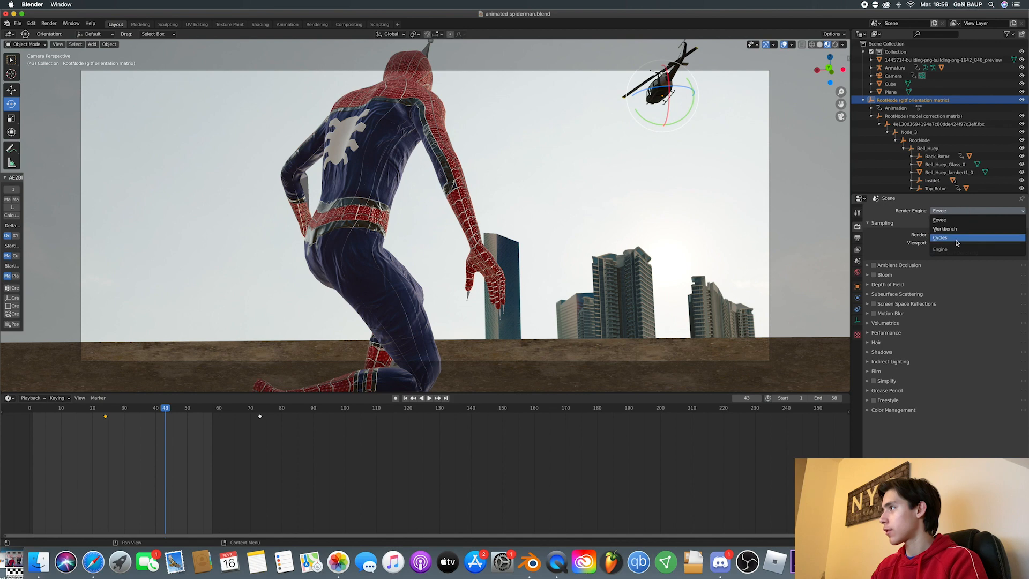
{"action": "left_click", "coordinate": [940, 237]}
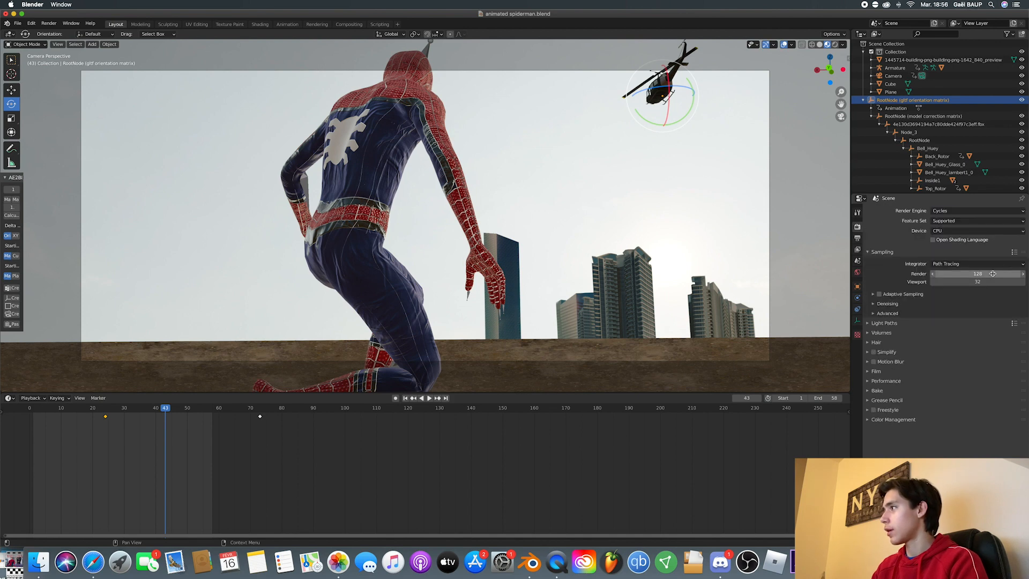
{"action": "left_click", "coordinate": [978, 274]}
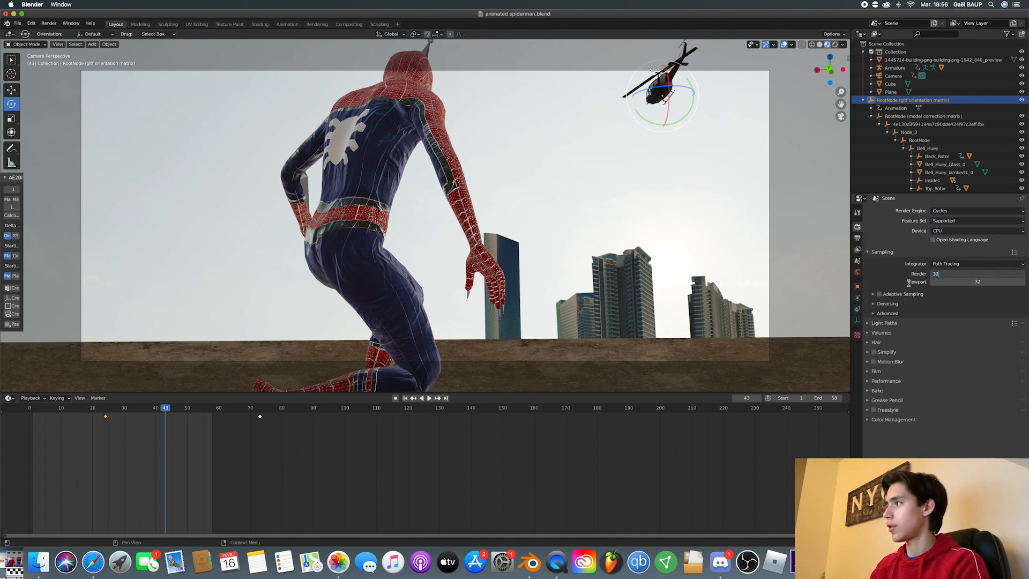
{"action": "left_click", "coordinate": [49, 23]}
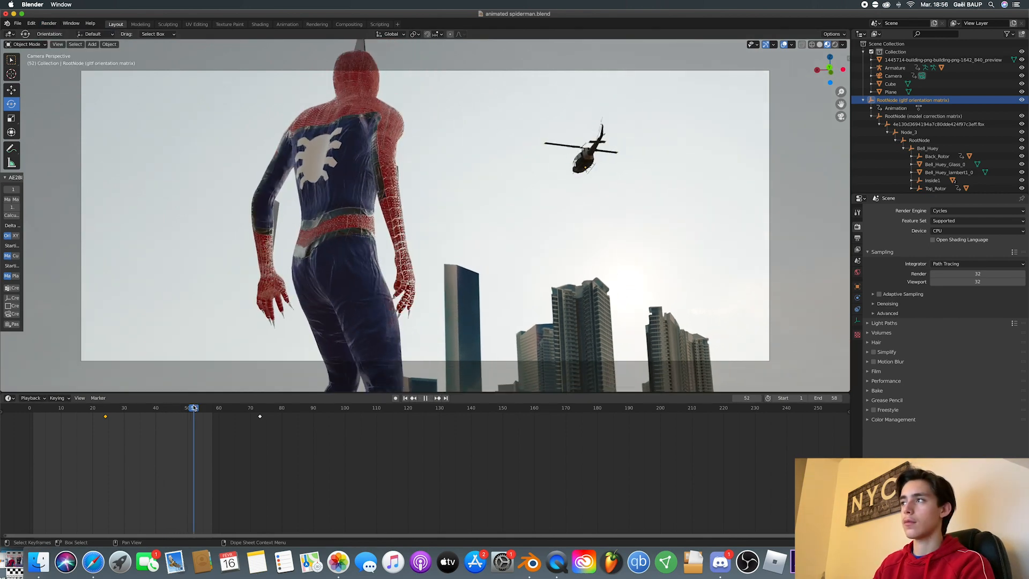
{"action": "left_click", "coordinate": [71, 23]}
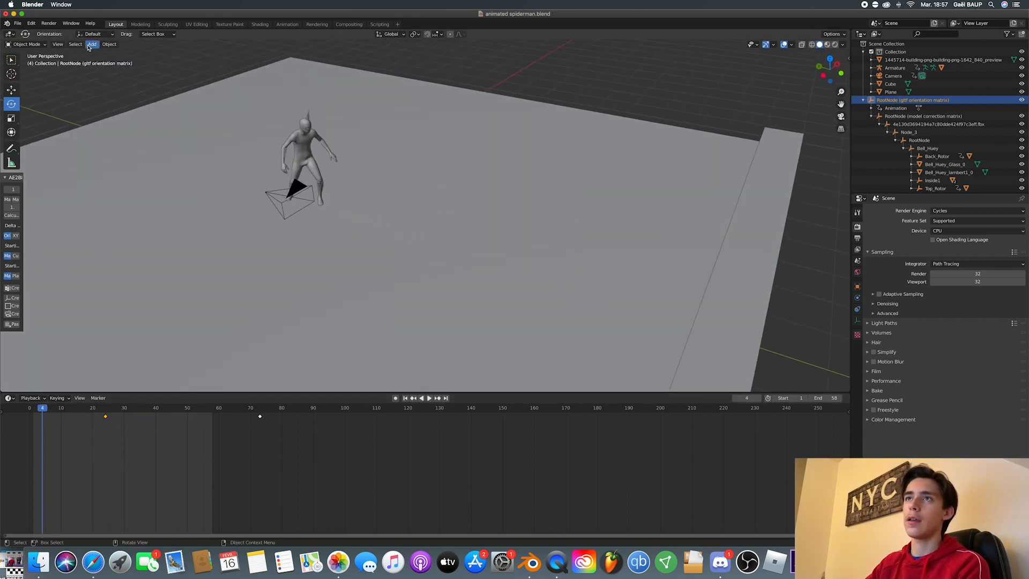
Add an arrows-style empty and move it to Spider-Man's feet on the rooftop.
{"action": "left_click", "coordinate": [92, 44]}
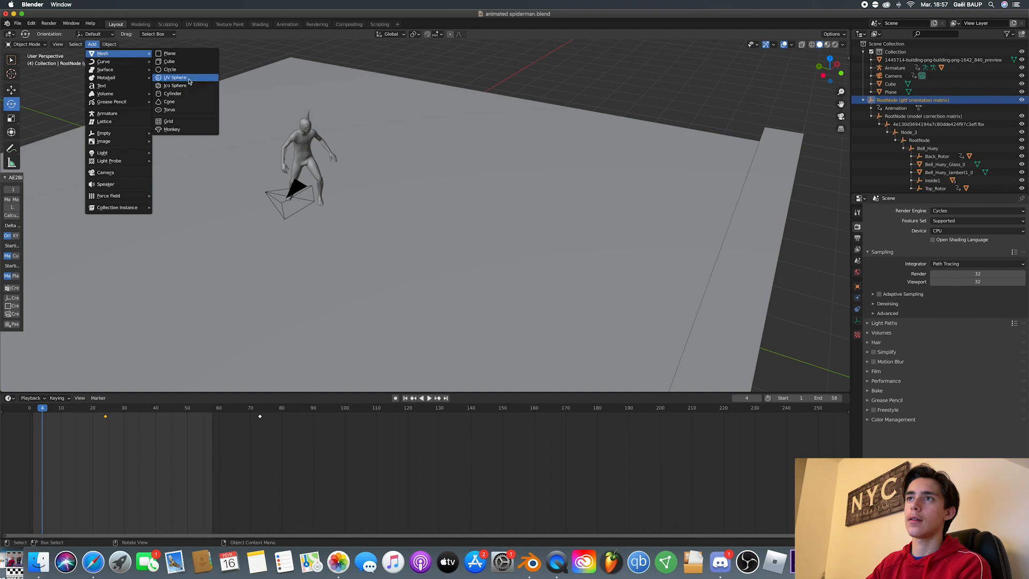
{"action": "left_click", "coordinate": [174, 77]}
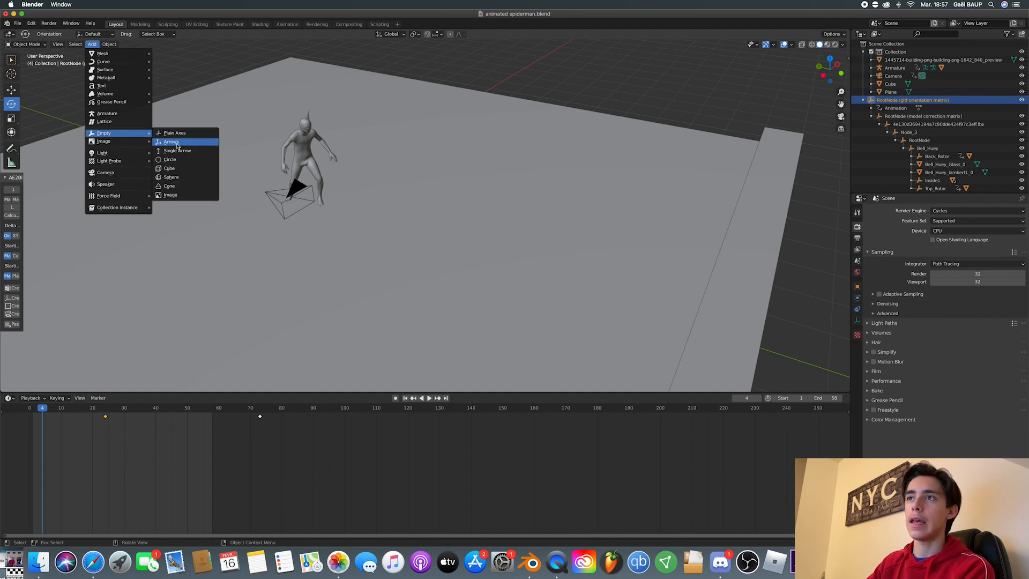
{"action": "left_click", "coordinate": [171, 142]}
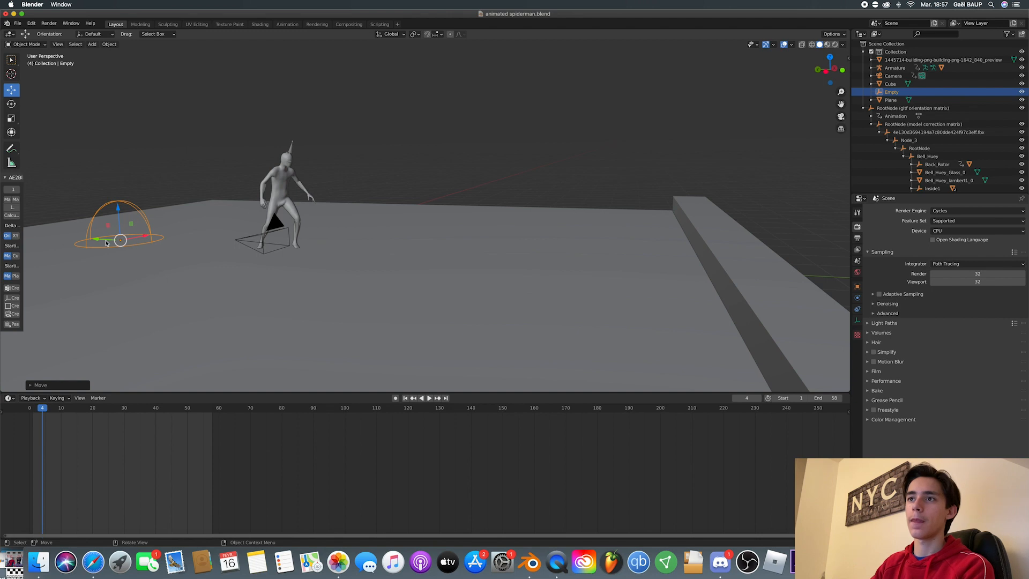
{"action": "left_click_drag", "start_coordinate": [120, 239], "coordinate": [295, 248]}
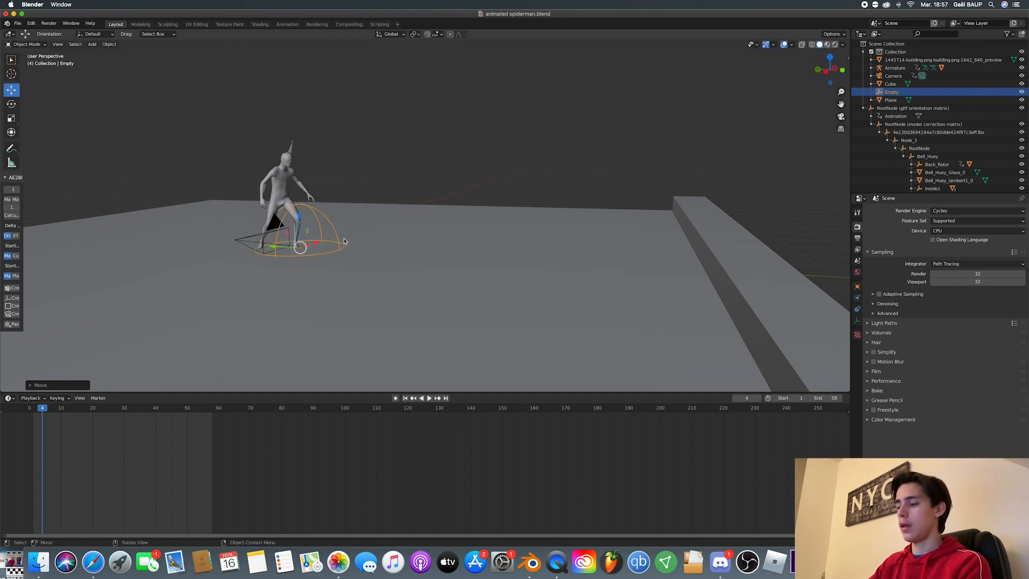
{"action": "left_click", "coordinate": [427, 397]}
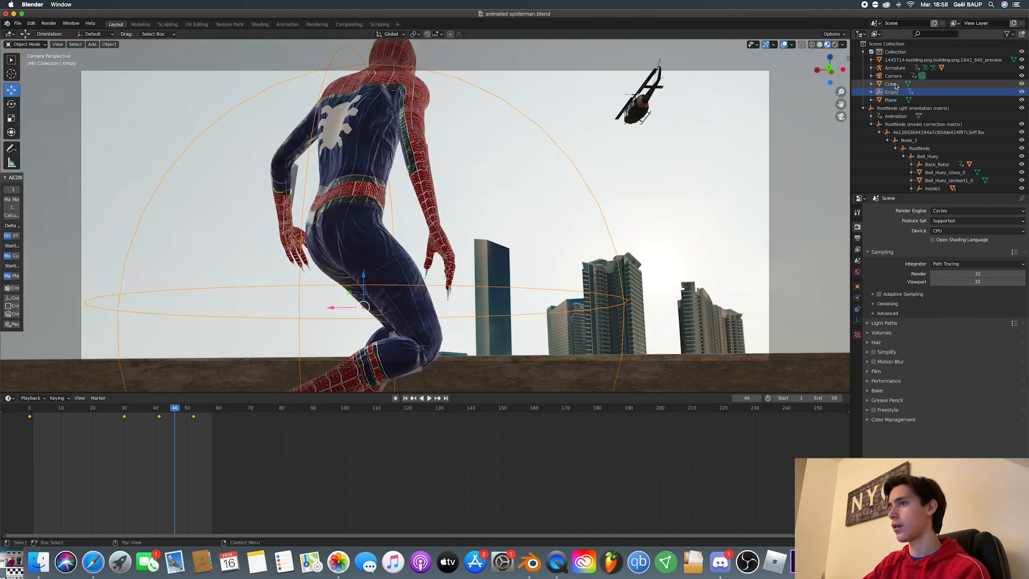
Enable camera depth of field with the empty as focus object and f-stop 5.0.
{"action": "left_click", "coordinate": [893, 75]}
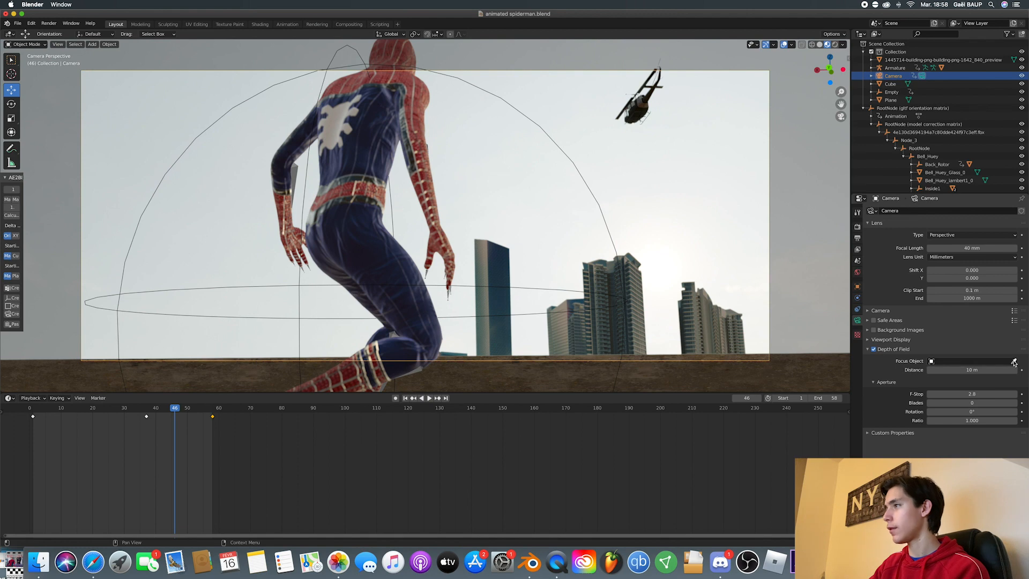
{"action": "left_click", "coordinate": [998, 360]}
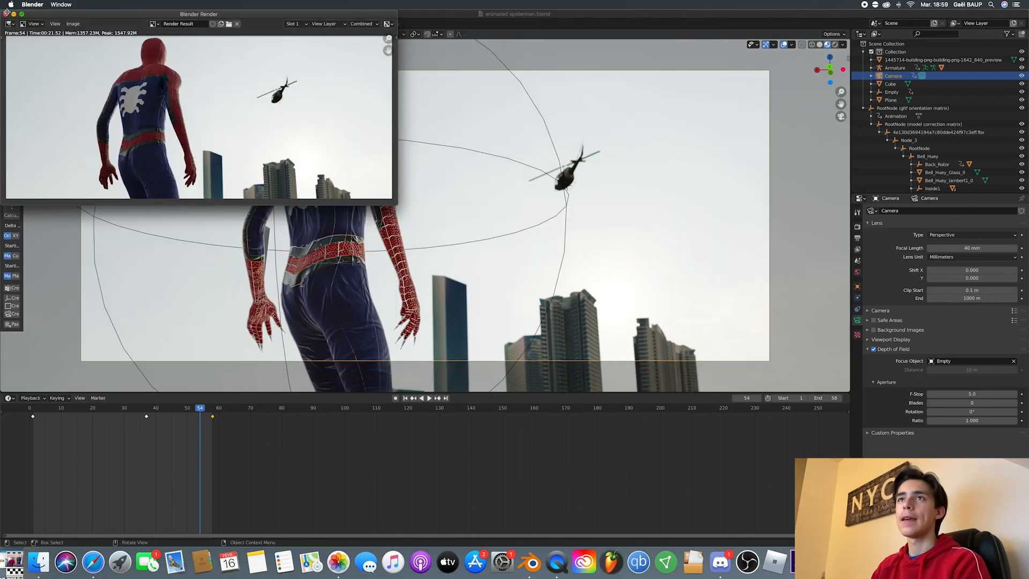
Enable node-based compositing and add a Viewer node to the render chain.
{"action": "left_click", "coordinate": [235, 24]}
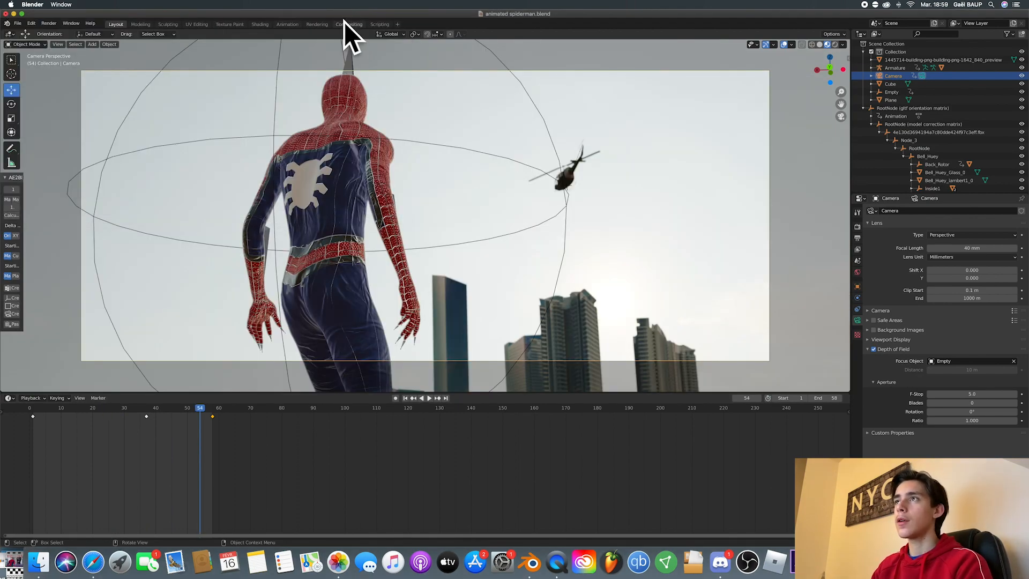
{"action": "left_click", "coordinate": [349, 24]}
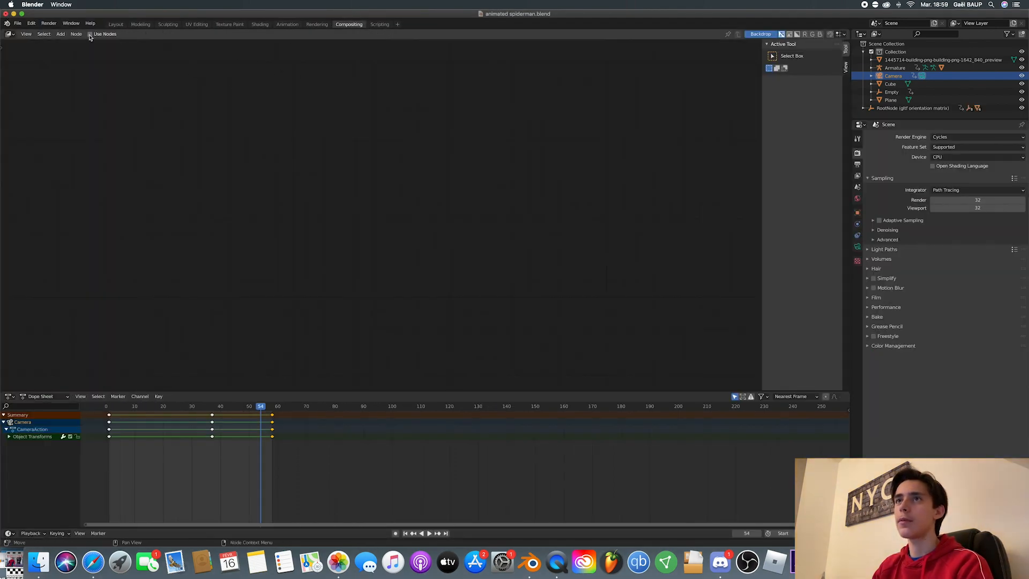
{"action": "left_click", "coordinate": [90, 33]}
{"action": "type", "text": "view"}
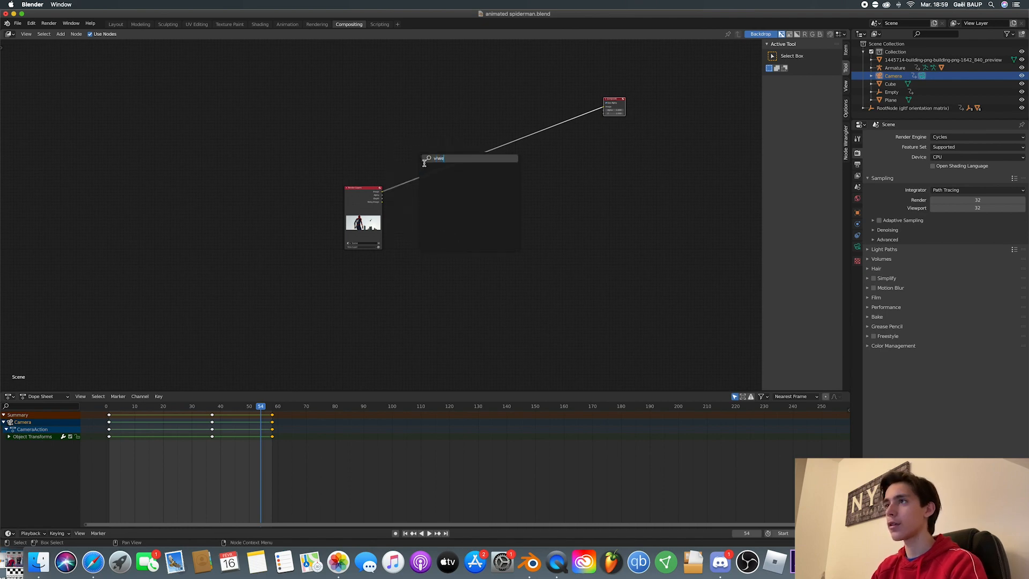
{"action": "left_click", "coordinate": [470, 159]}
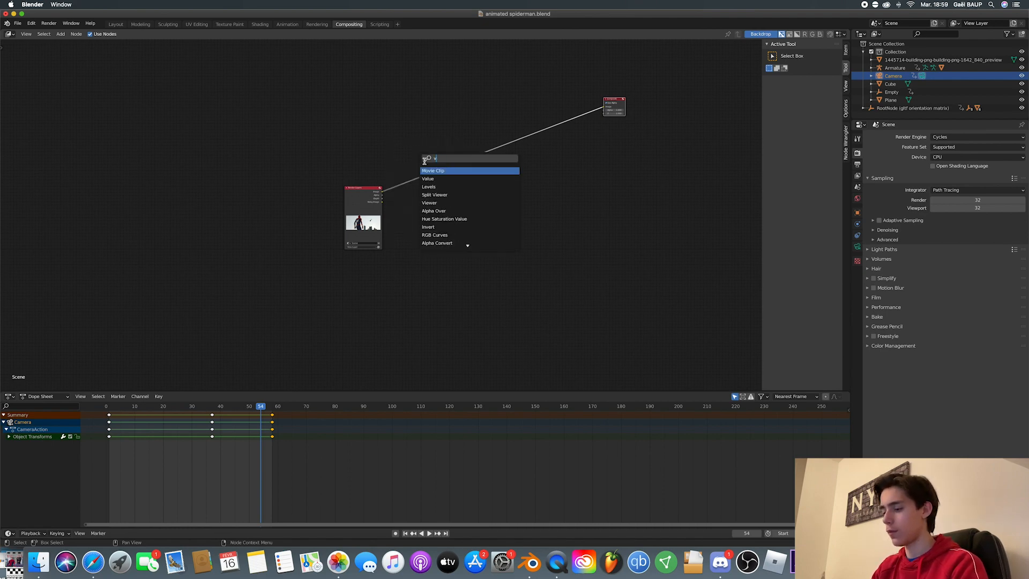
{"action": "type", "text": "v"}
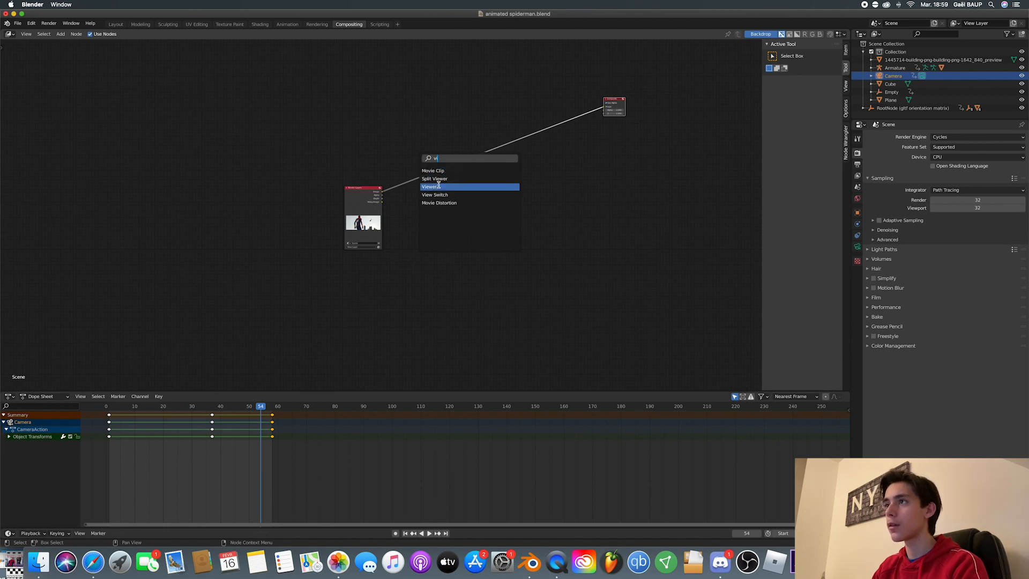
{"action": "left_click", "coordinate": [431, 187]}
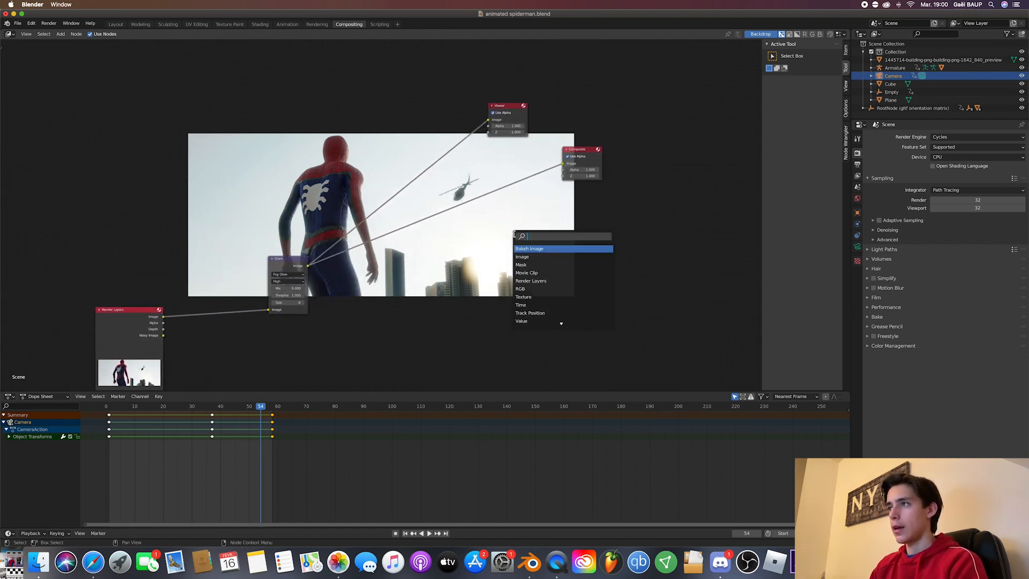
Add a Lens Distortion node after the fog-glow Glare, linked to composite and viewer.
{"action": "type", "text": "lens"}
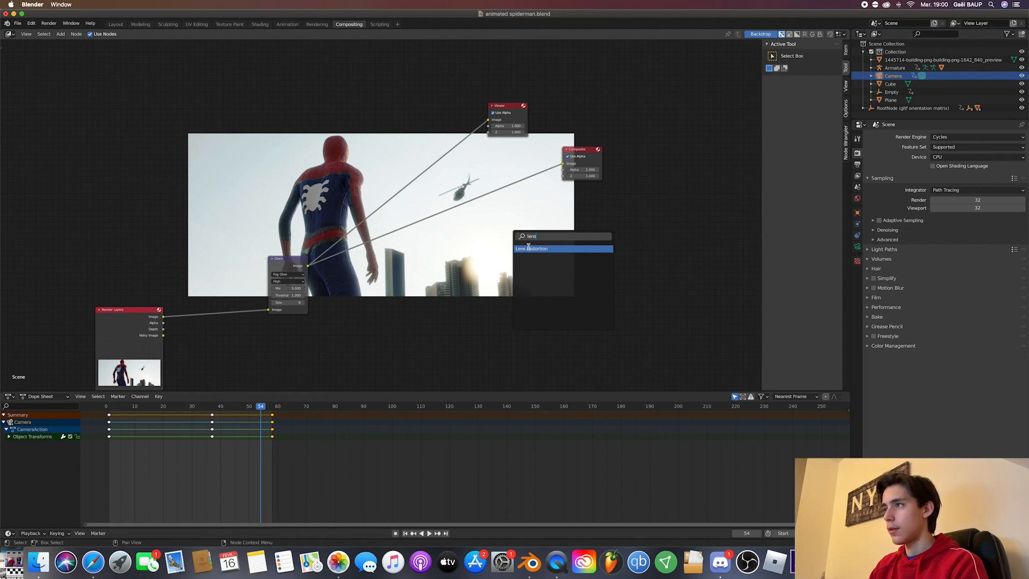
{"action": "left_click", "coordinate": [533, 247]}
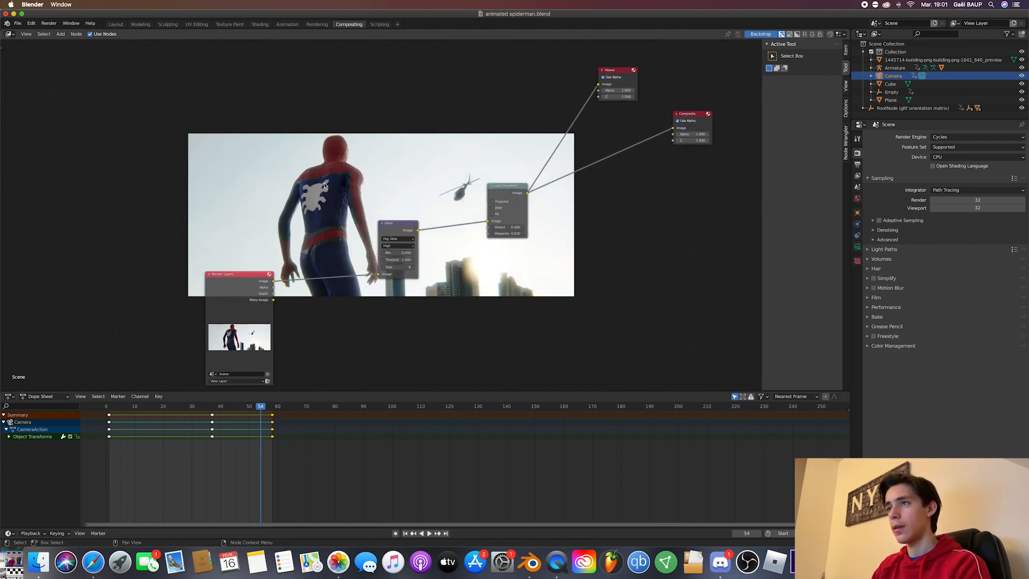
{"action": "left_click", "coordinate": [116, 24]}
{"action": "type", "text": "64"}
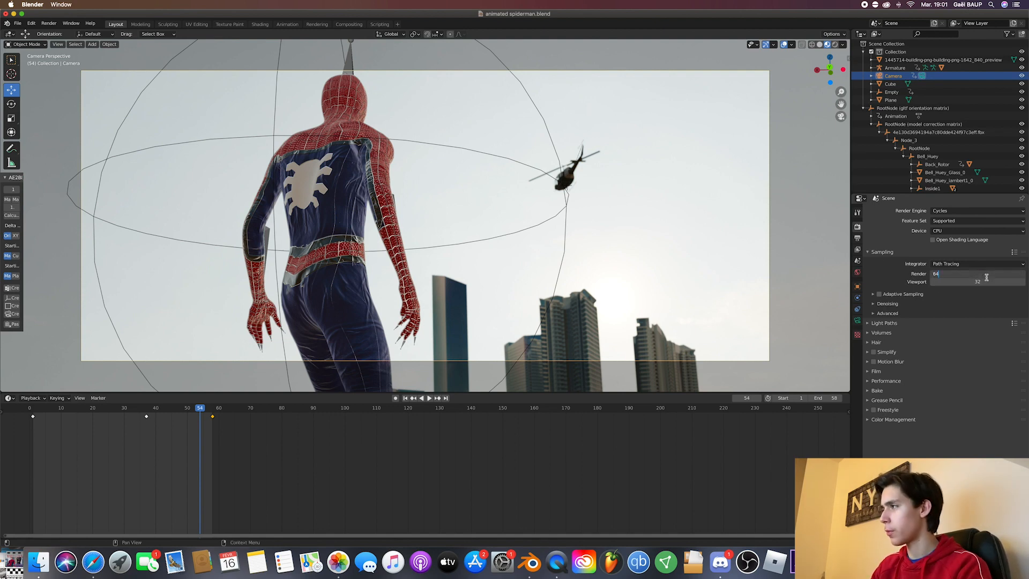
Set render samples to 64 with adaptive sampling and render denoising enabled.
{"action": "left_click", "coordinate": [879, 294]}
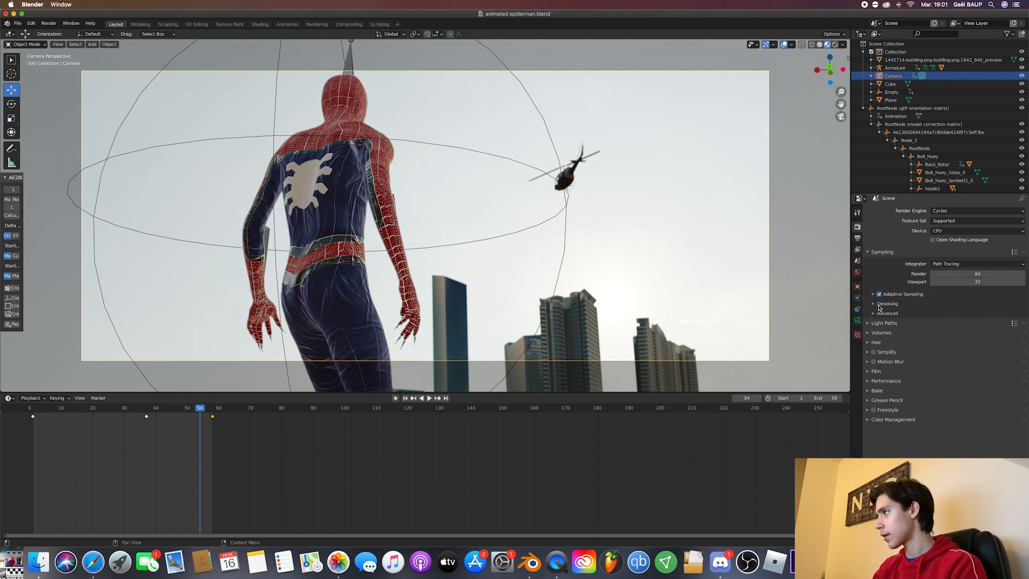
{"action": "left_click", "coordinate": [873, 304]}
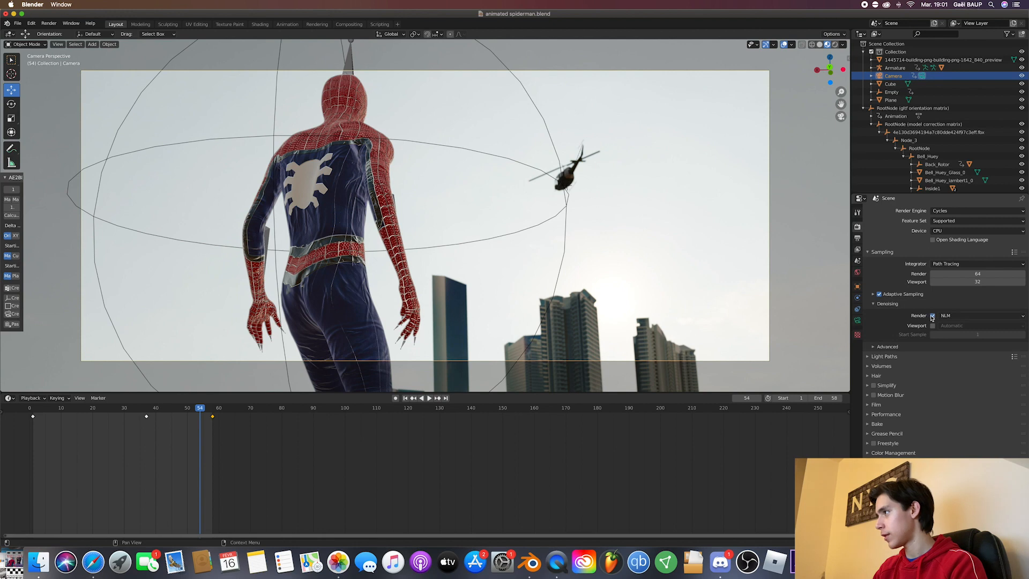
{"action": "left_click", "coordinate": [971, 315]}
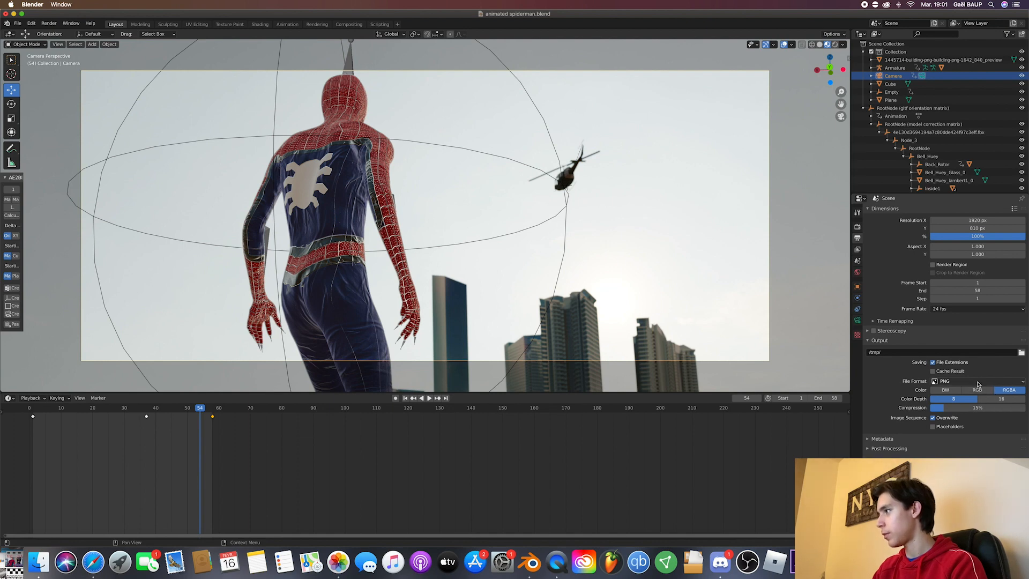
Set the output format to FFmpeg video in an MPEG-4 container with H.264.
{"action": "left_click", "coordinate": [972, 380]}
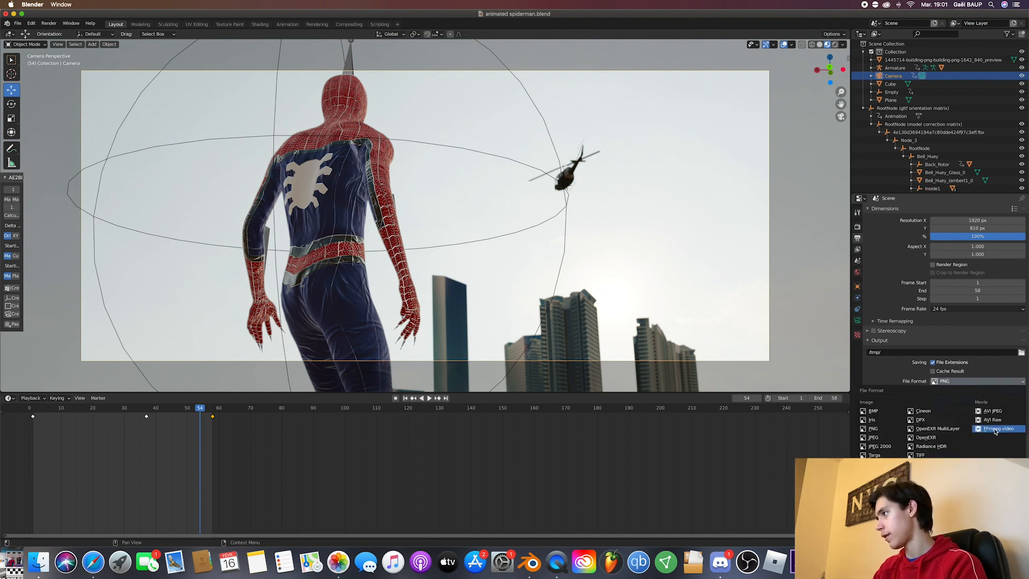
{"action": "left_click", "coordinate": [998, 428]}
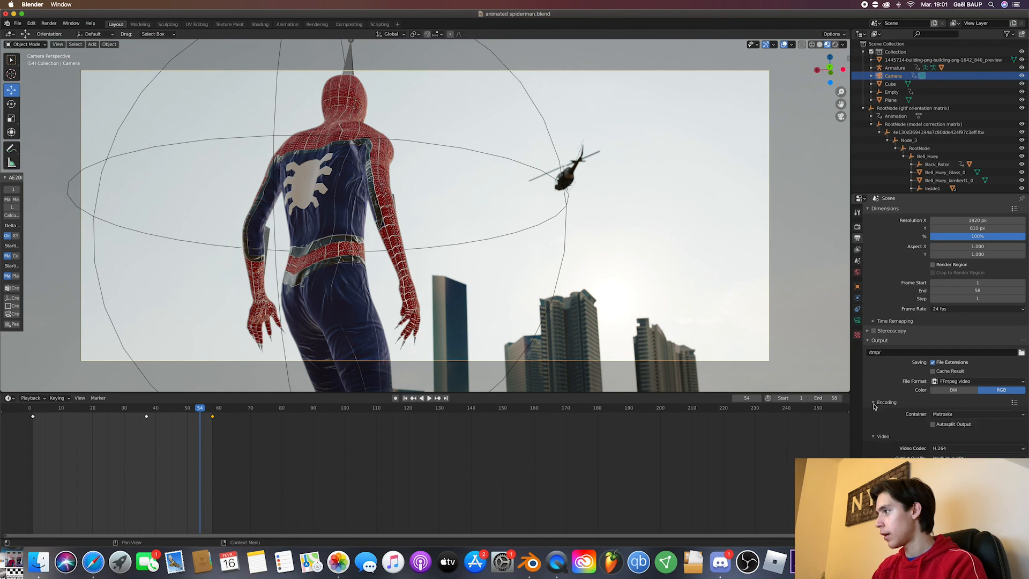
{"action": "left_click", "coordinate": [977, 448]}
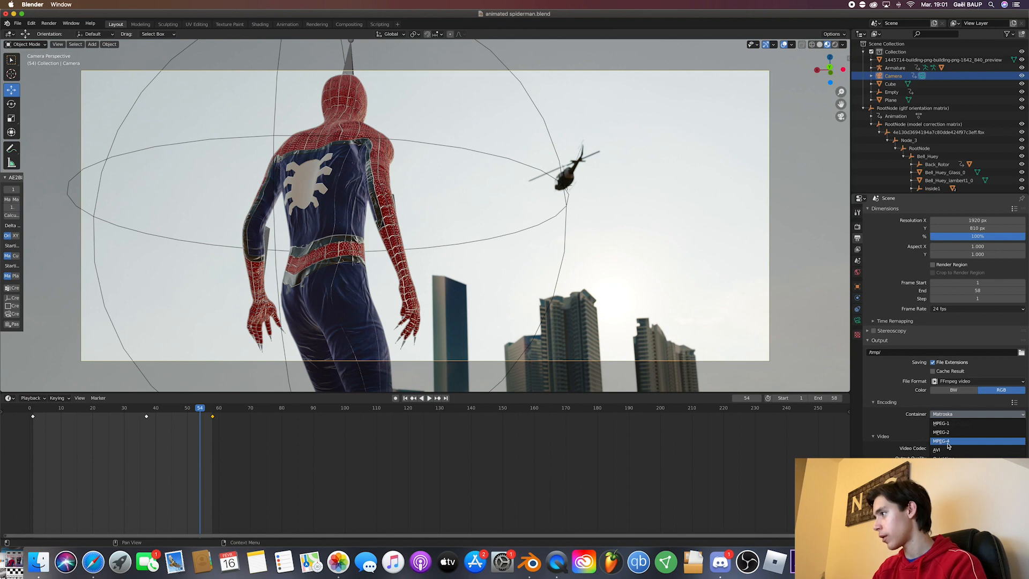
{"action": "left_click", "coordinate": [941, 441]}
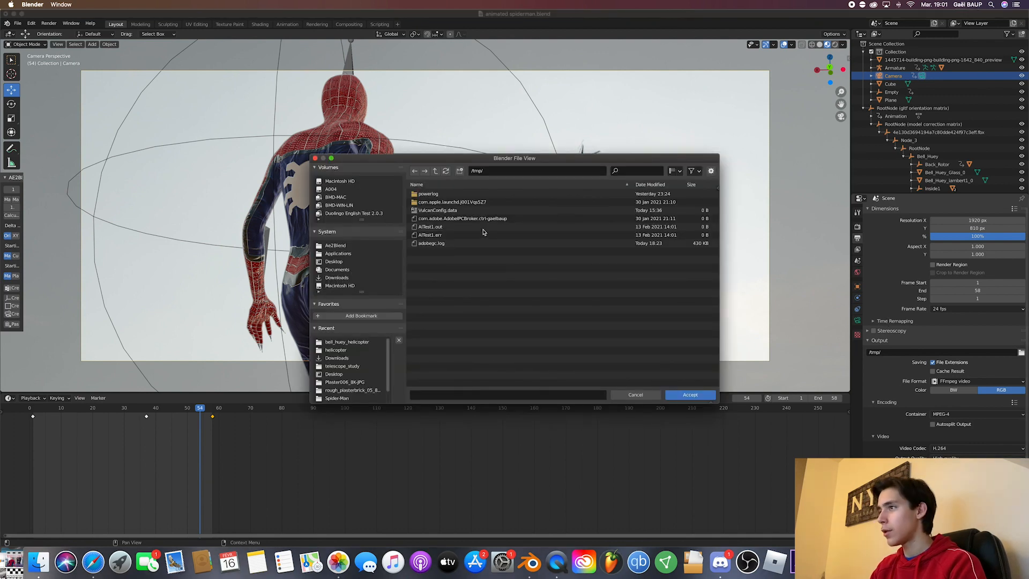
Point the render output to 'spiderman tutorial' on the Desktop.
{"action": "left_click", "coordinate": [334, 261]}
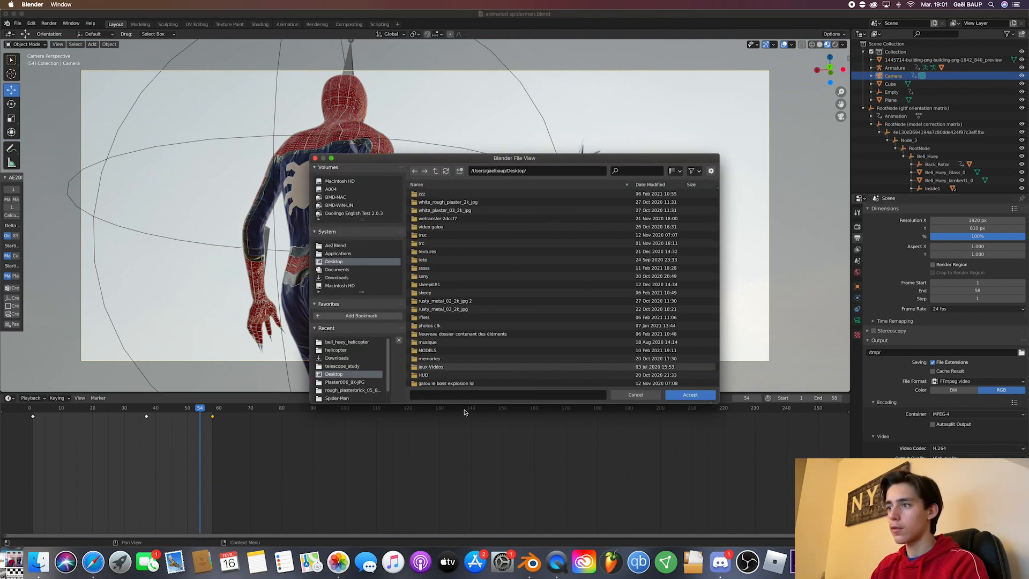
{"action": "left_click", "coordinate": [508, 394]}
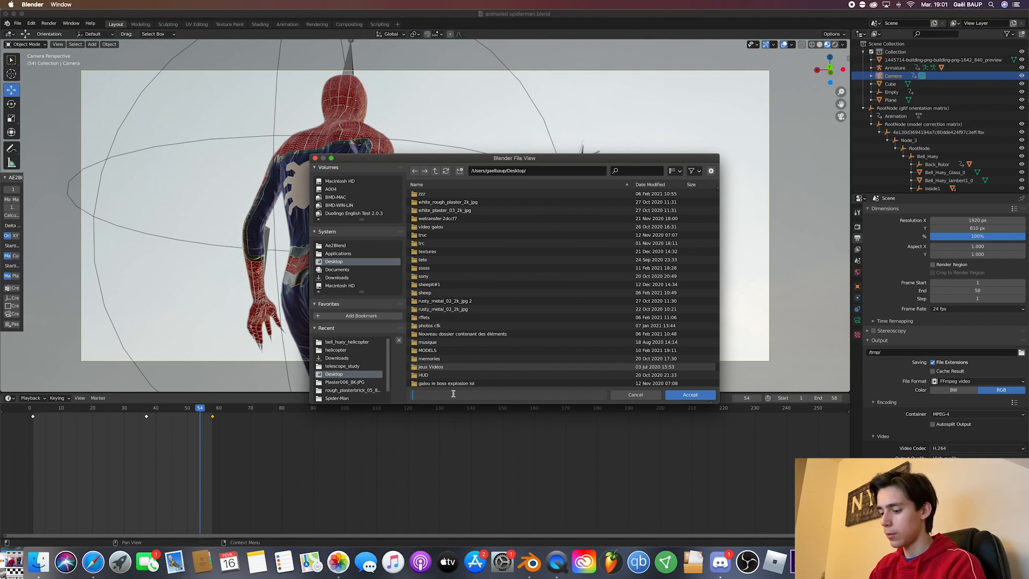
{"action": "type", "text": "spiderman tutorial"}
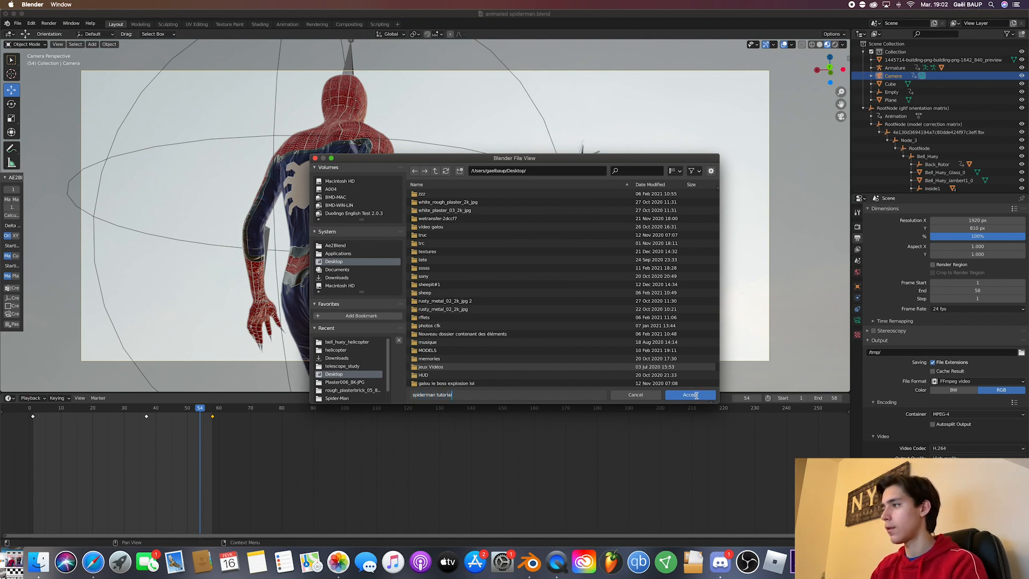
{"action": "left_click", "coordinate": [690, 394]}
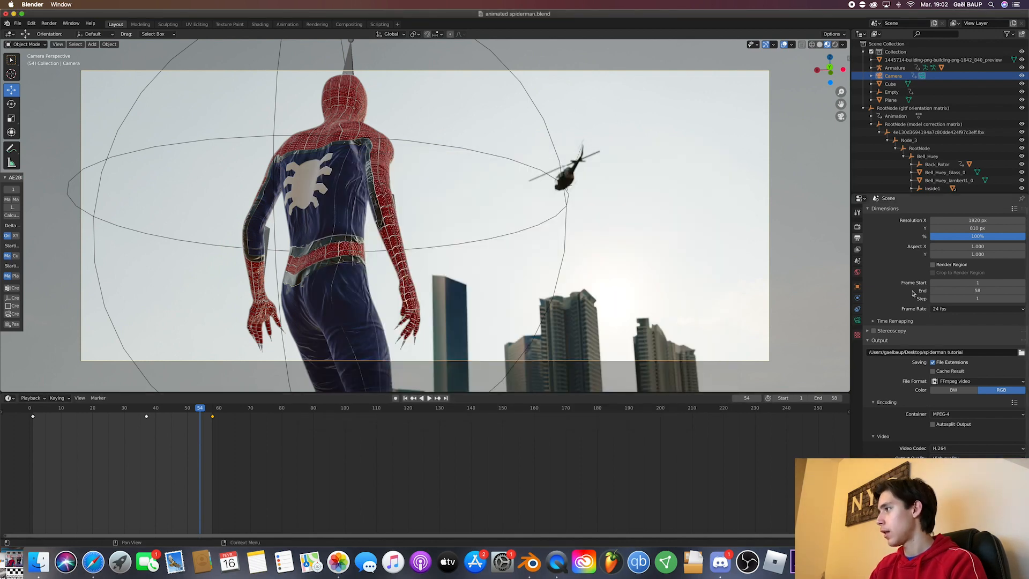